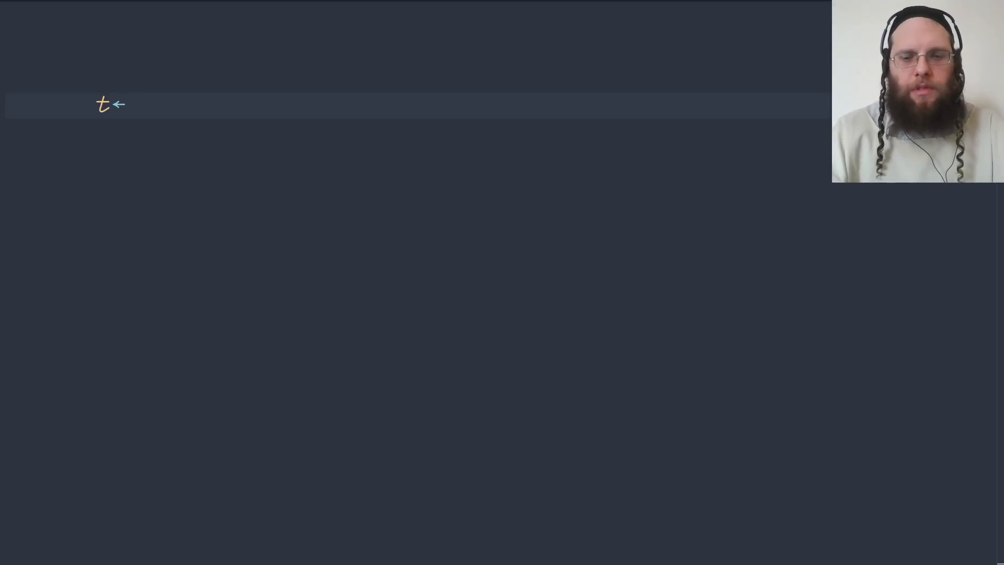
- Make t ten random scores with t←?10⍴100 and count them with ≢t
{"action": "type", "text": "?10"}
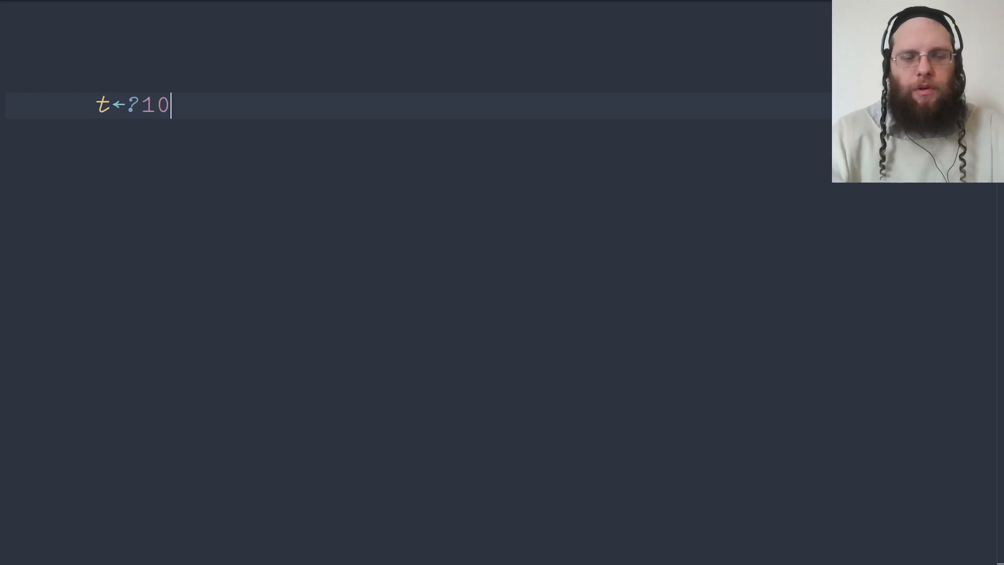
{"action": "type", "text": "⍴100"}
{"action": "type", "text": "t"}
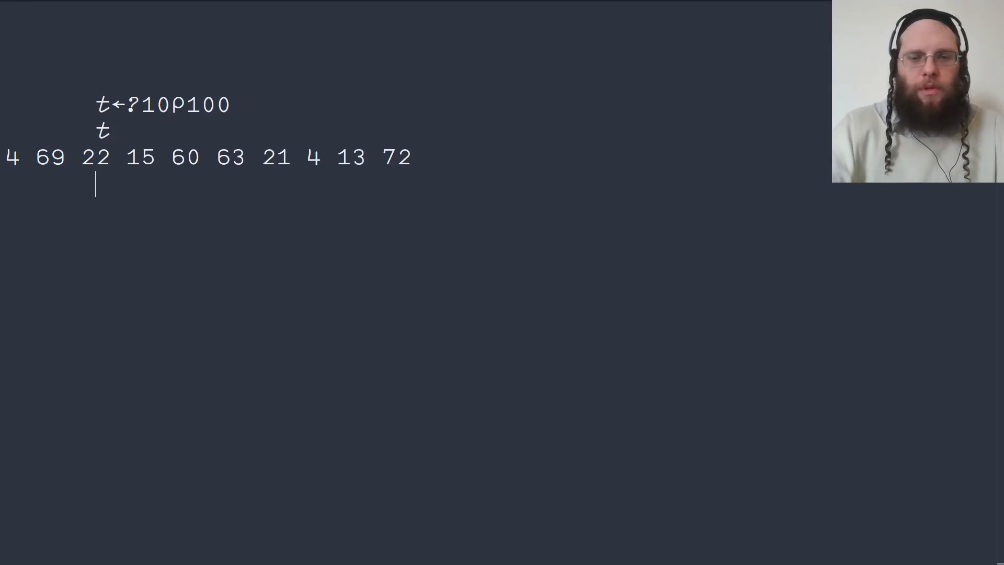
{"action": "type", "text": "≠"}
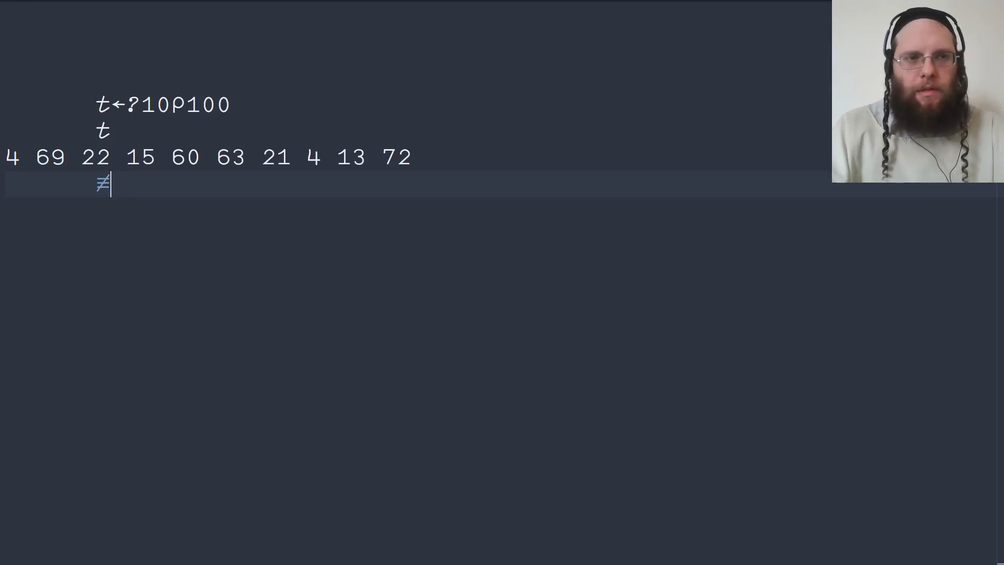
{"action": "type", "text": "t"}
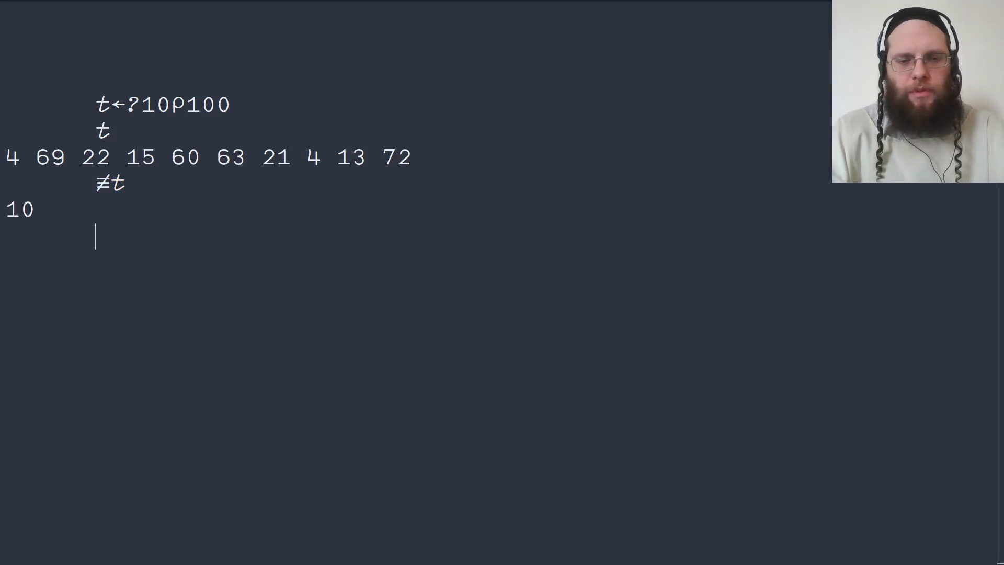
- Evaluate t≥65, +/t≥65, then 2÷≢t and 100×2÷≢t to reach 20 percent
{"action": "type", "text": "t"}
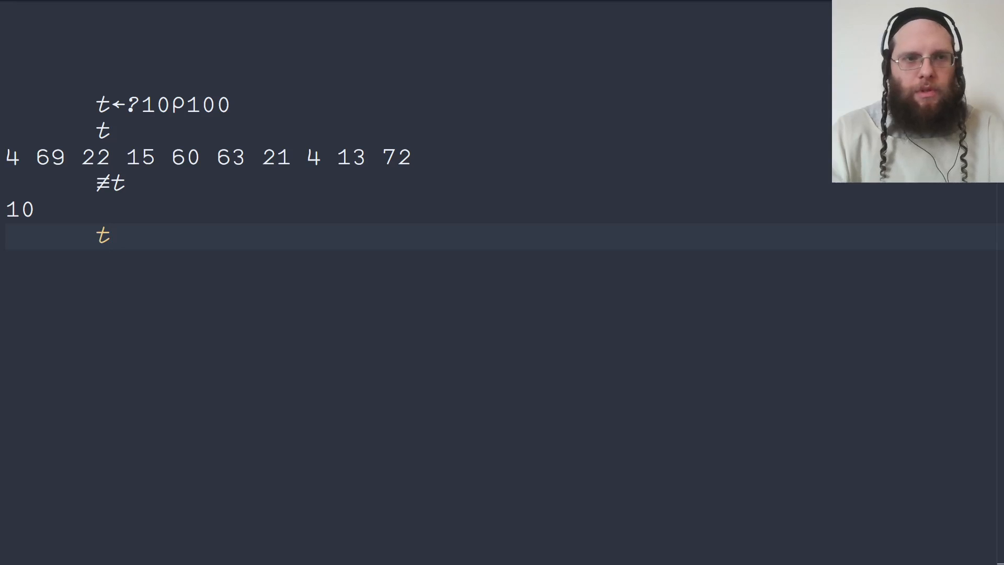
{"action": "type", "text": "≥"}
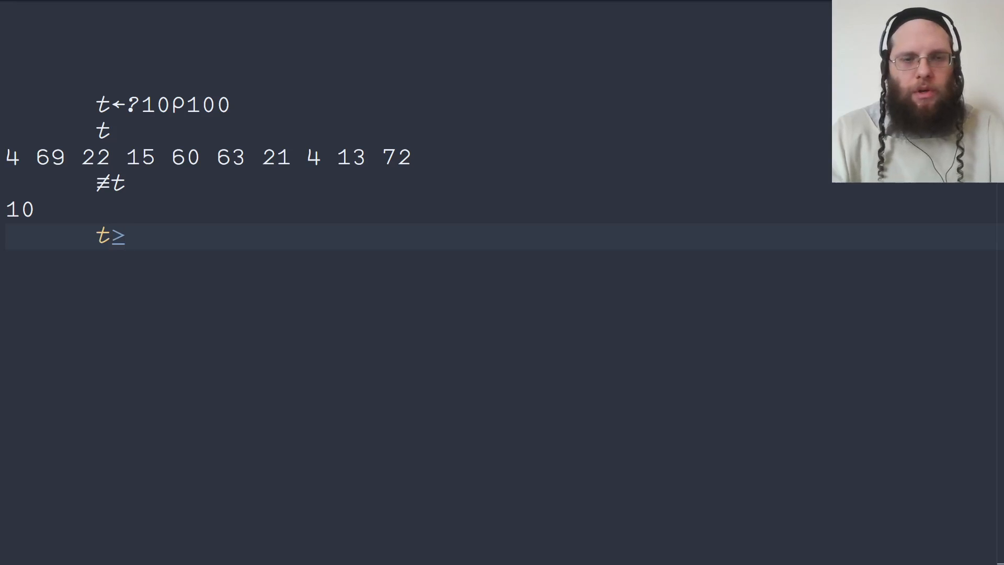
{"action": "type", "text": "65"}
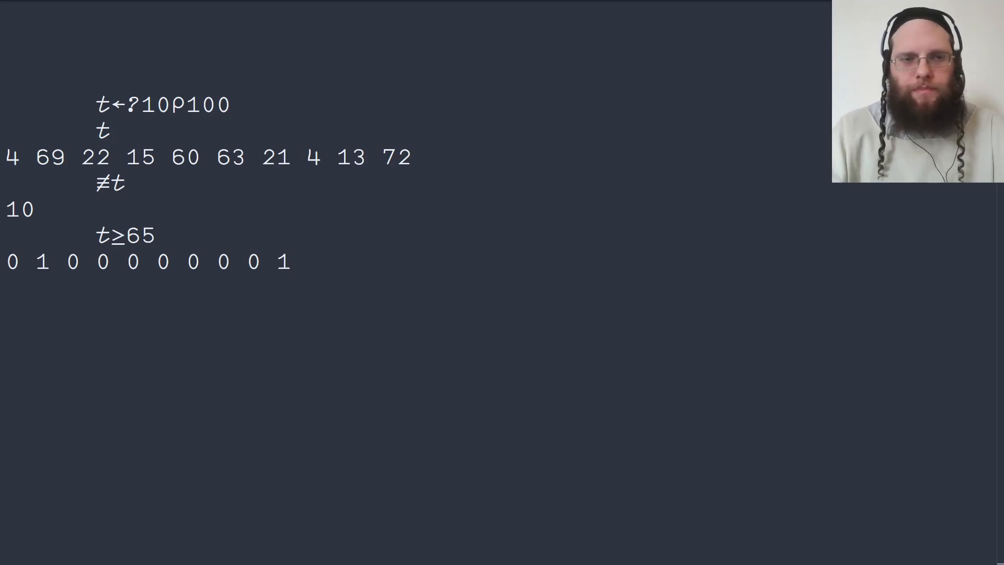
{"action": "type", "text": "t≥65"}
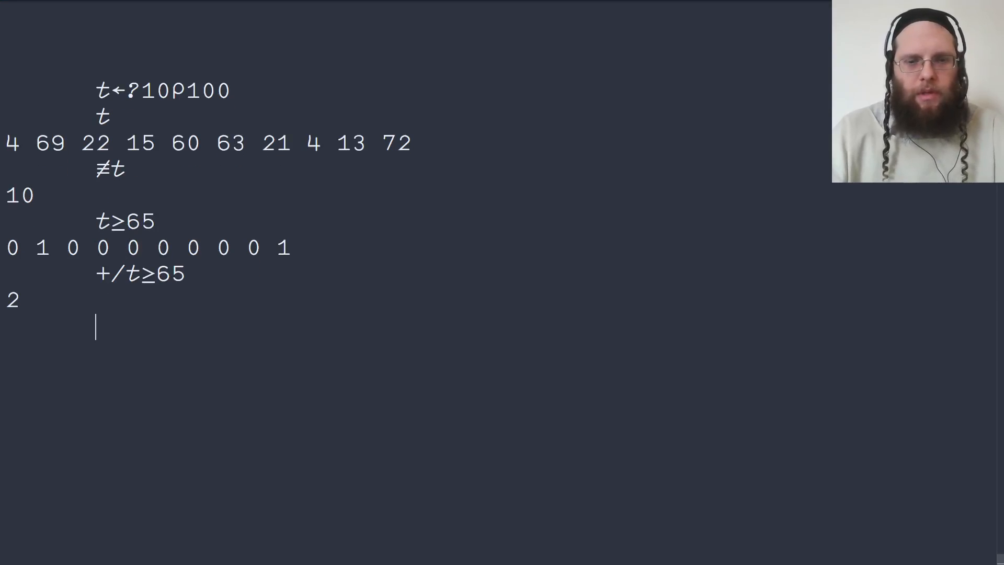
{"action": "type", "text": "2÷≠t"}
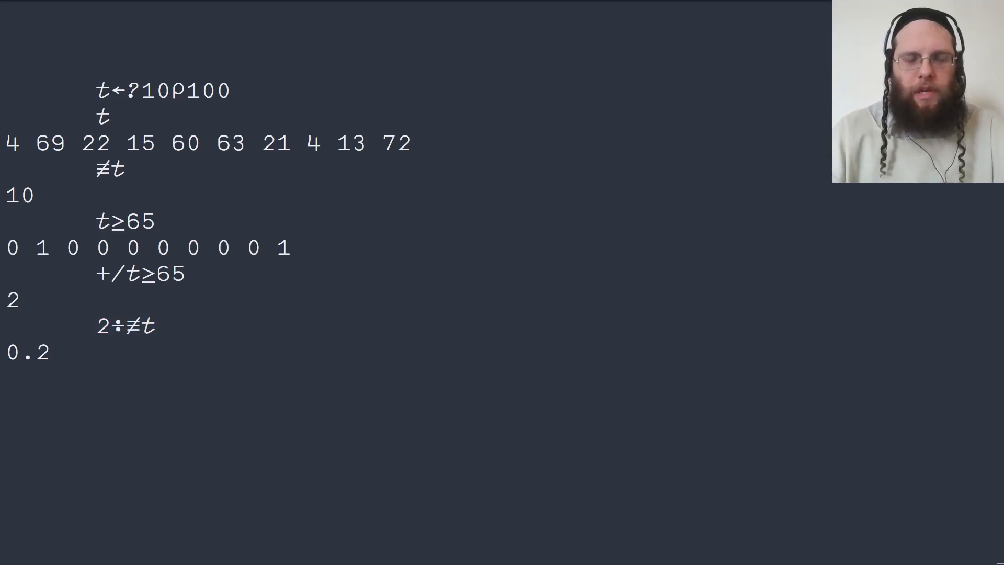
{"action": "type", "text": "2÷≠t"}
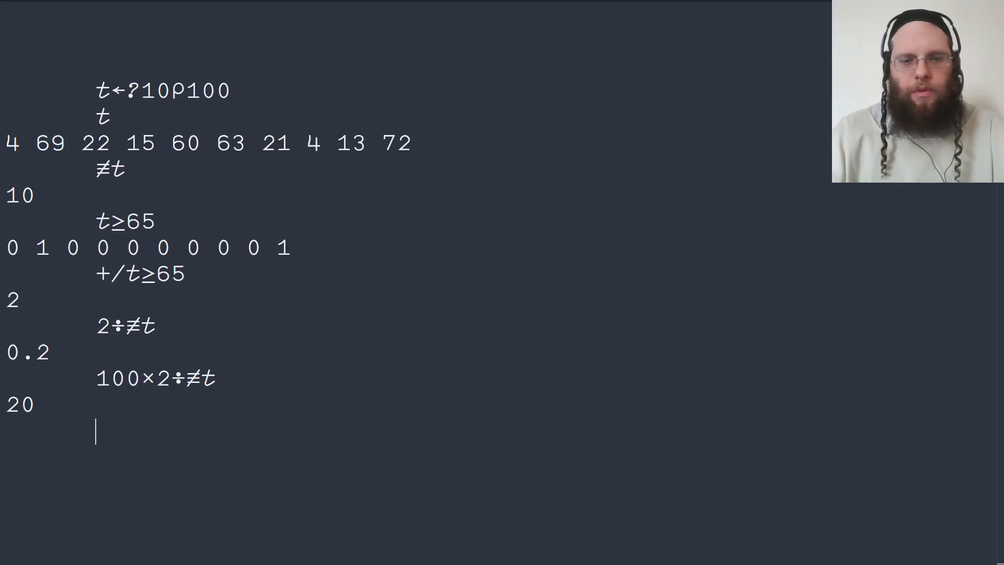
- Enter F←{100×(+/⍵≥65)÷≢⍵} and apply F t to get 20
{"action": "type", "text": "F←"}
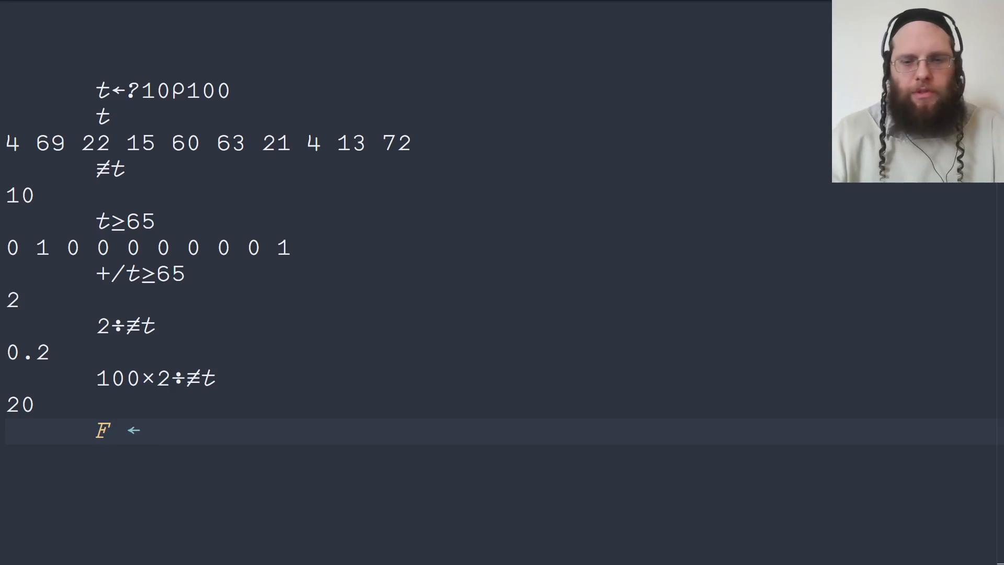
{"action": "type", "text": "{}"}
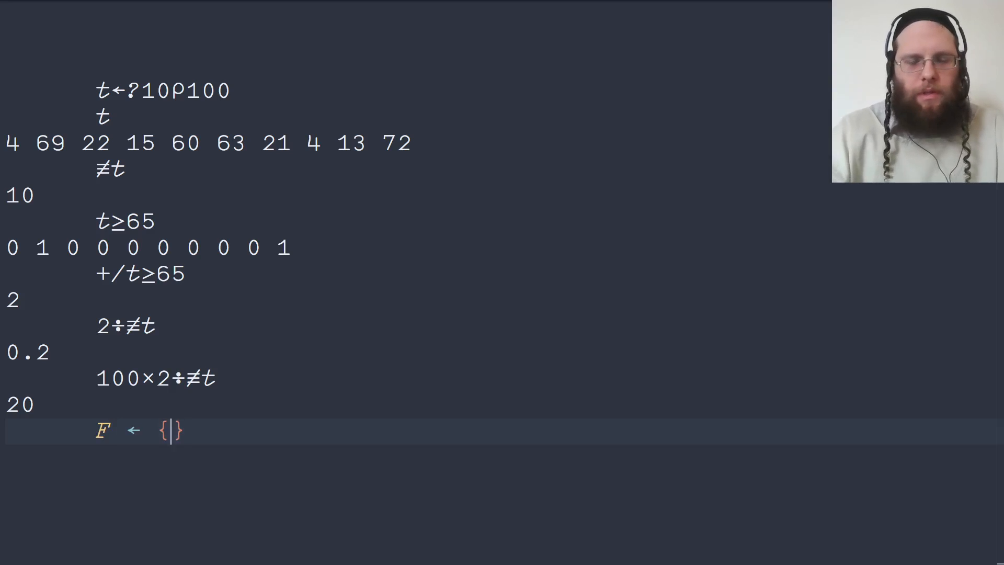
{"action": "type", "text": "100"}
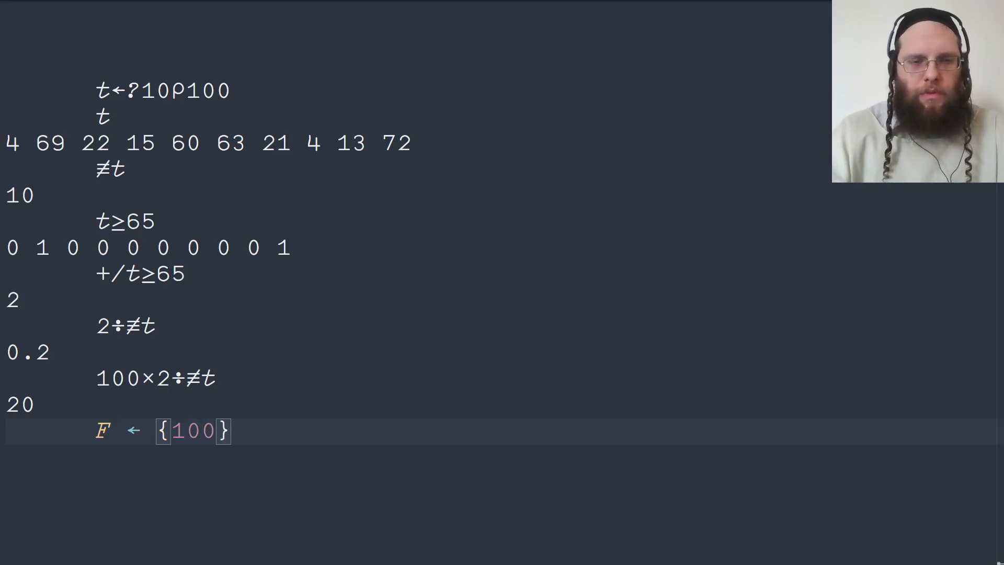
{"action": "type", "text": "×"}
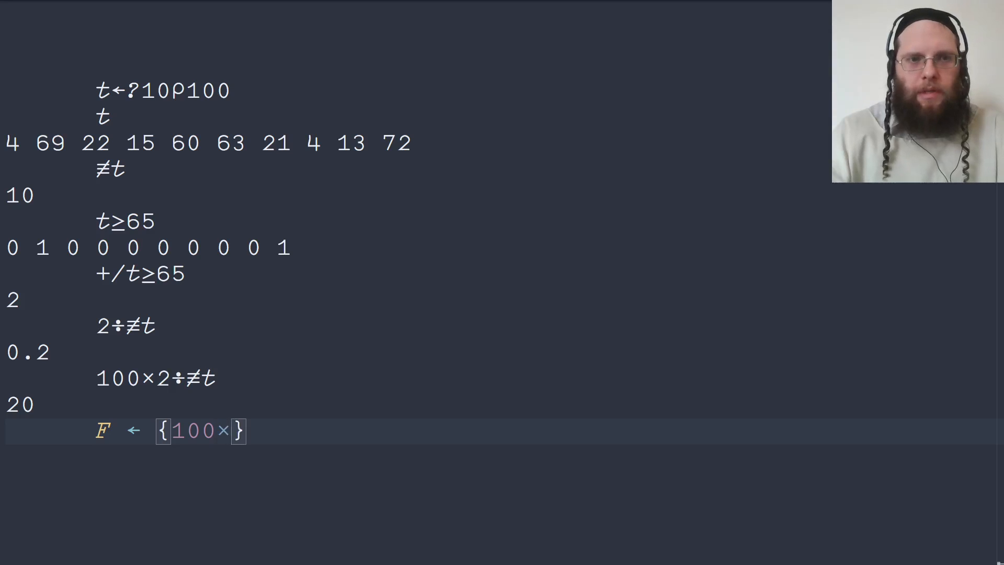
{"action": "type", "text": "(+/)"}
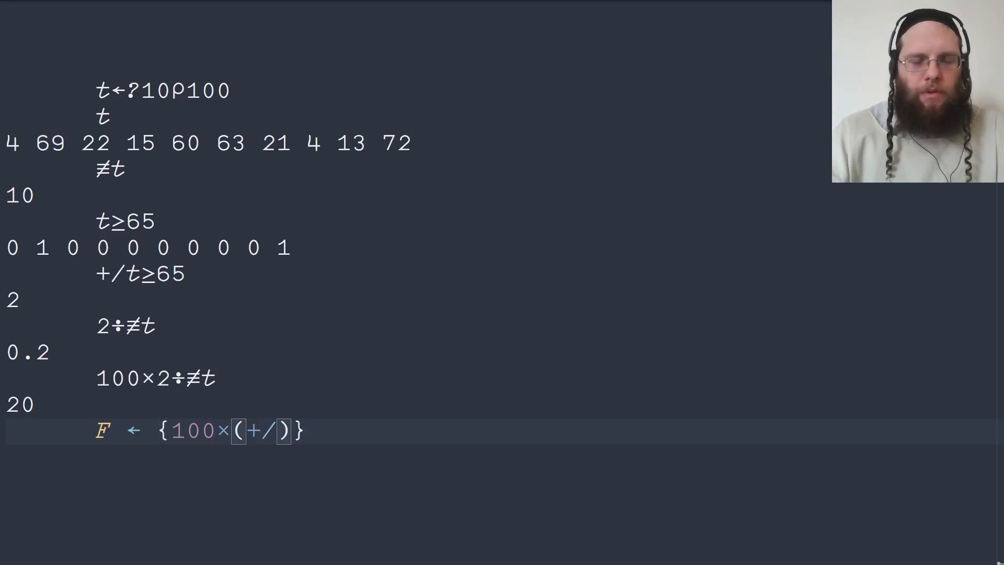
{"action": "type", "text": "t≥"}
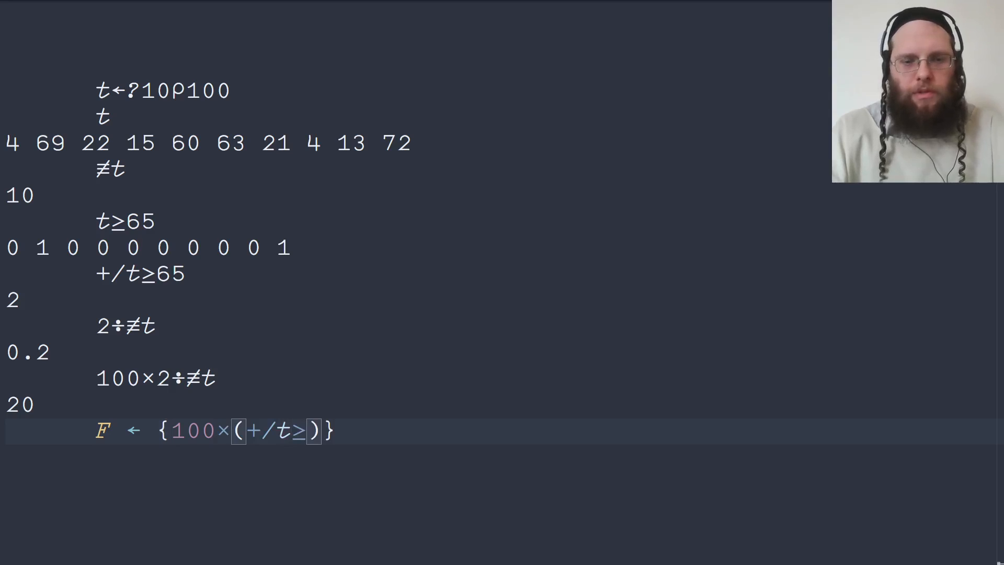
{"action": "type", "text": "65"}
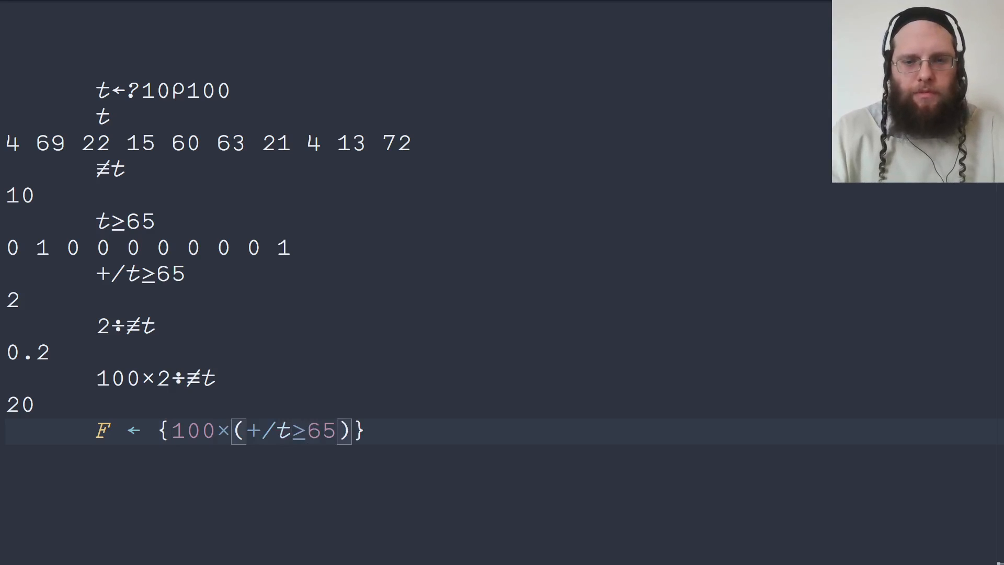
{"action": "type", "text": "÷≢"}
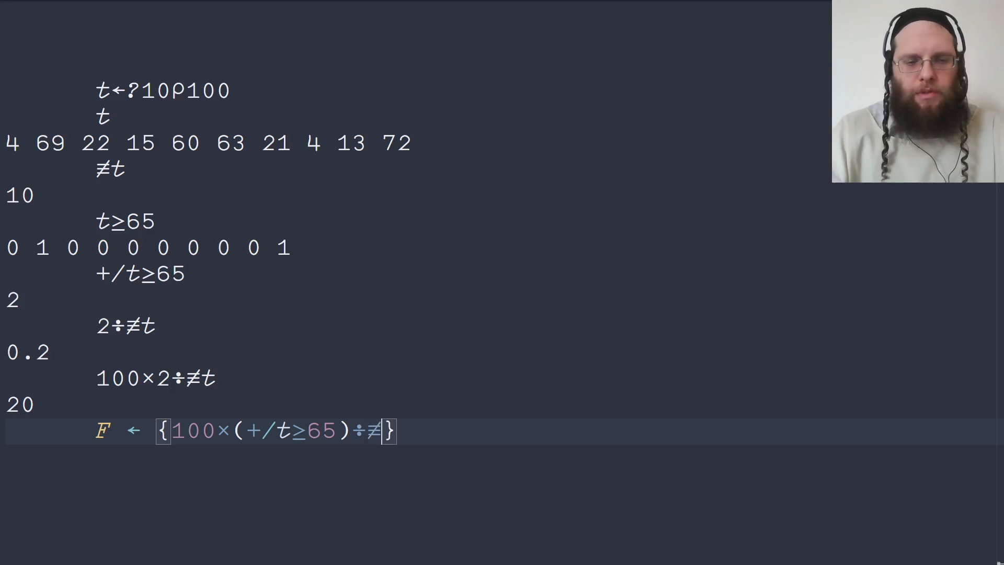
{"action": "type", "text": "t"}
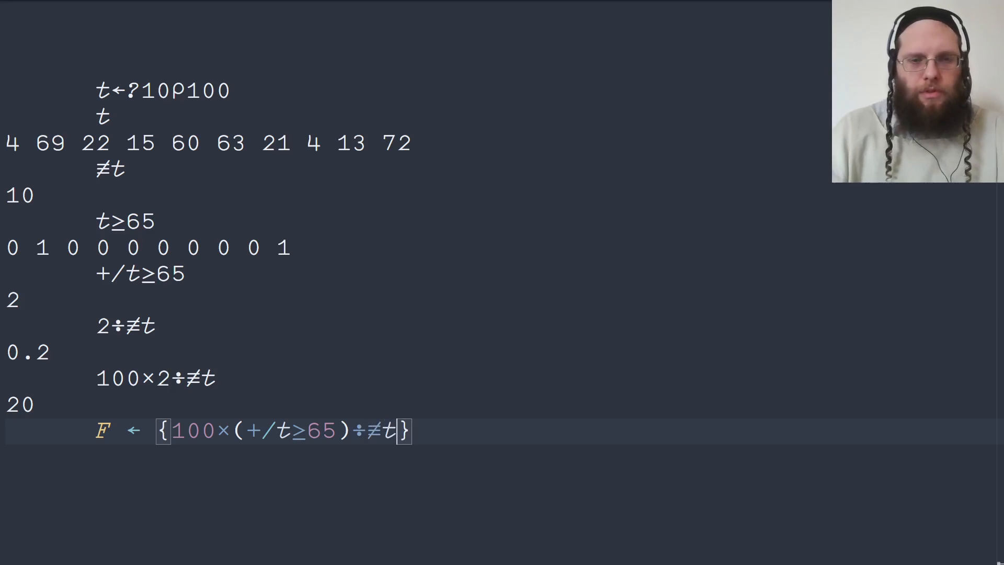
{"action": "type", "text": "ω"}
{"action": "type", "text": "F t"}
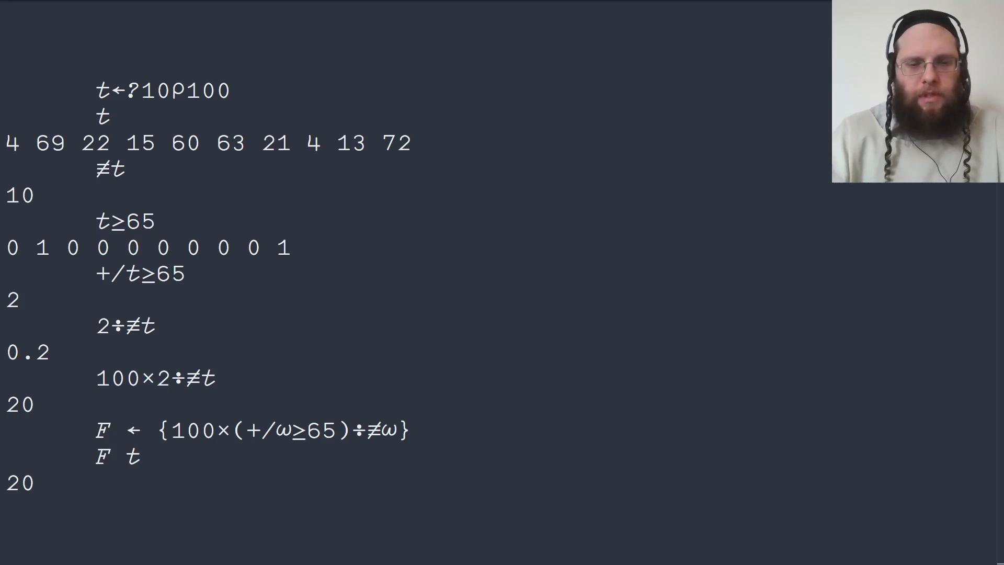
- Enter the variant G←{100×+/(⍵≥65)÷≢⍵} dividing each comparison by the count
{"action": "type", "text": "G"}
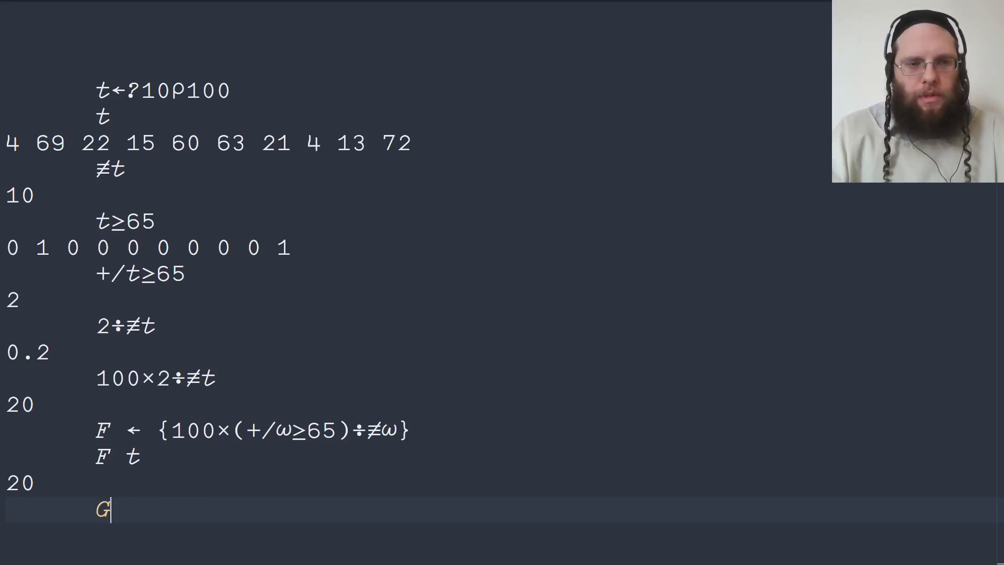
{"action": "type", "text": "←{}"}
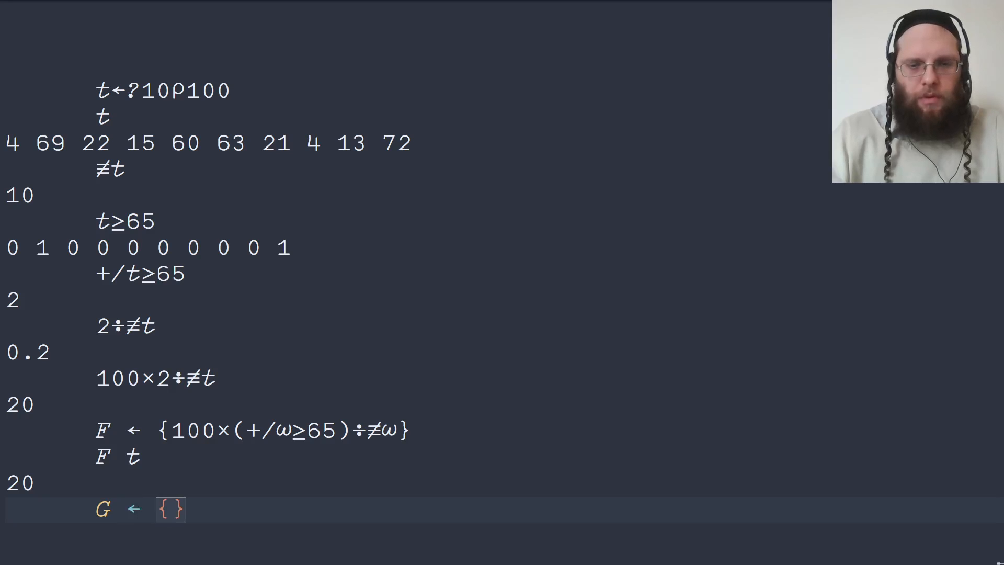
{"action": "type", "text": "()"}
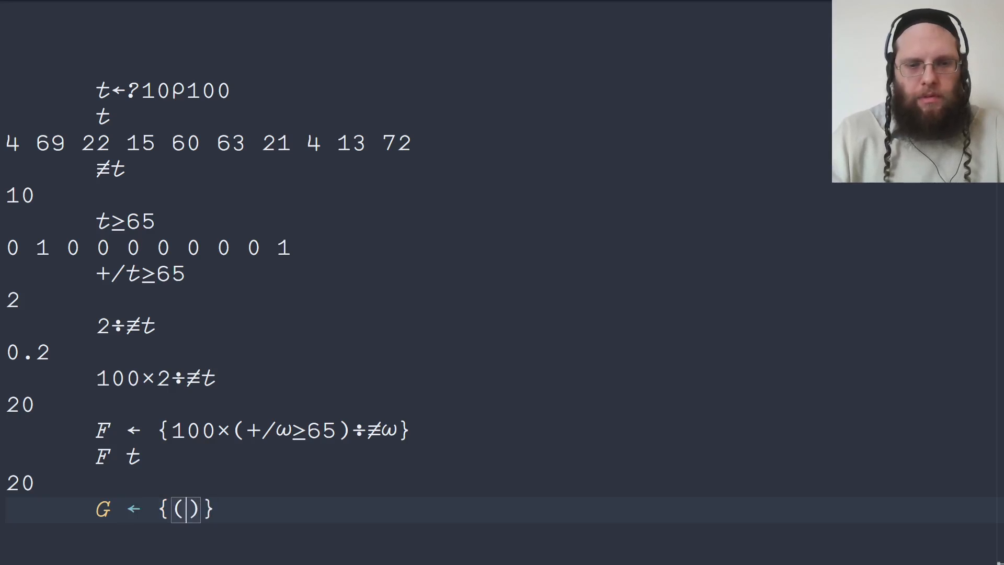
{"action": "type", "text": "ω≥"}
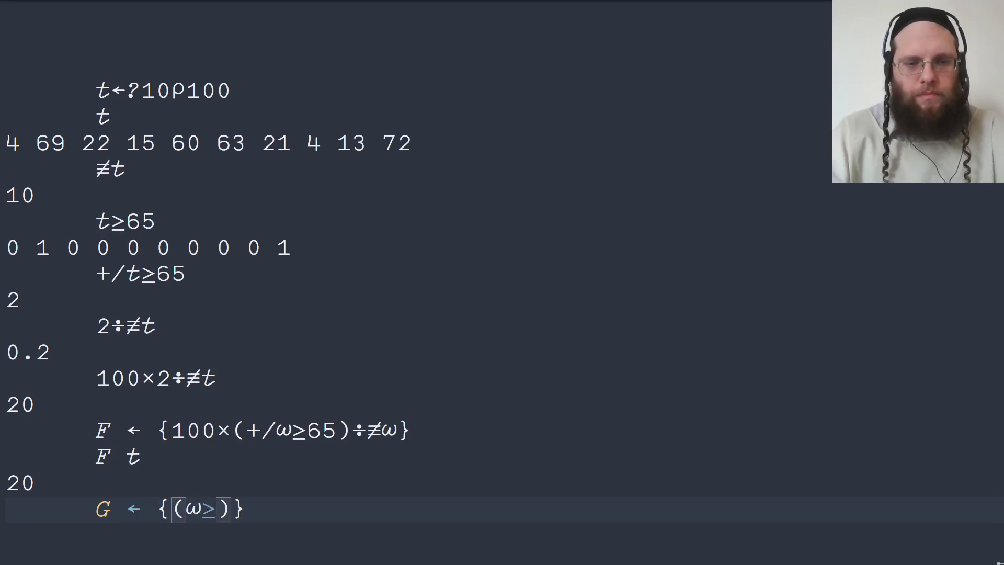
{"action": "type", "text": "65)÷"}
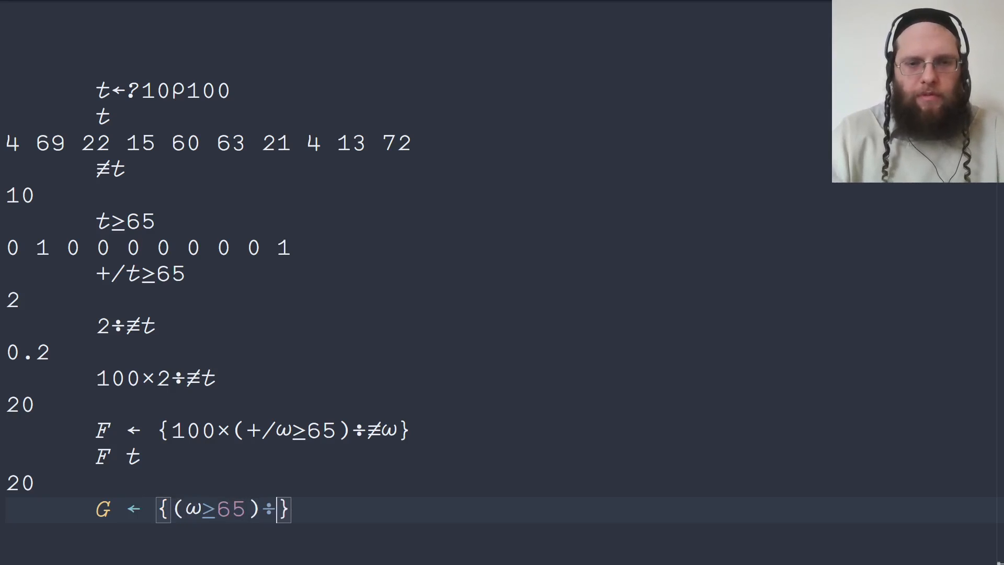
{"action": "type", "text": "≢ω"}
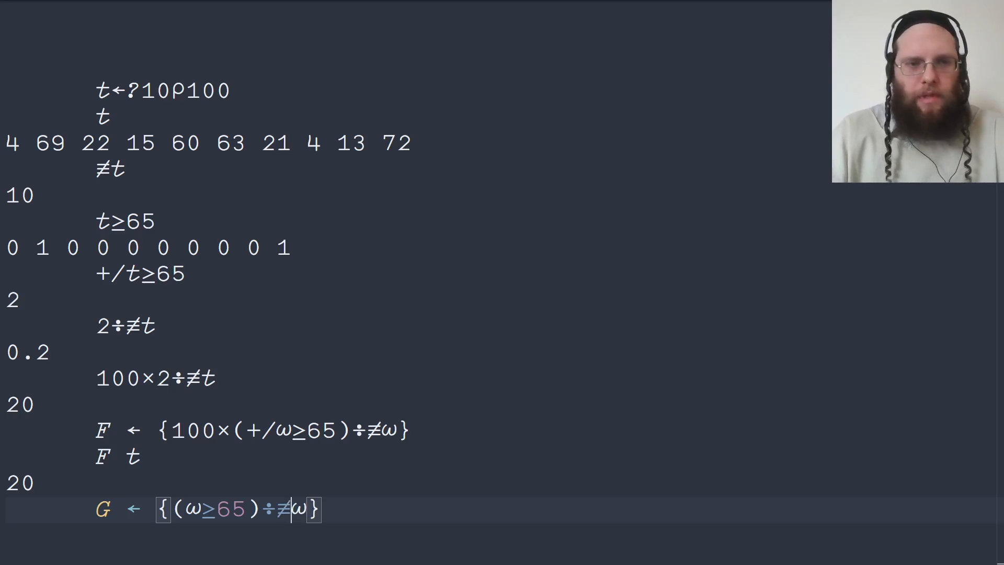
{"action": "type", "text": "+/"}
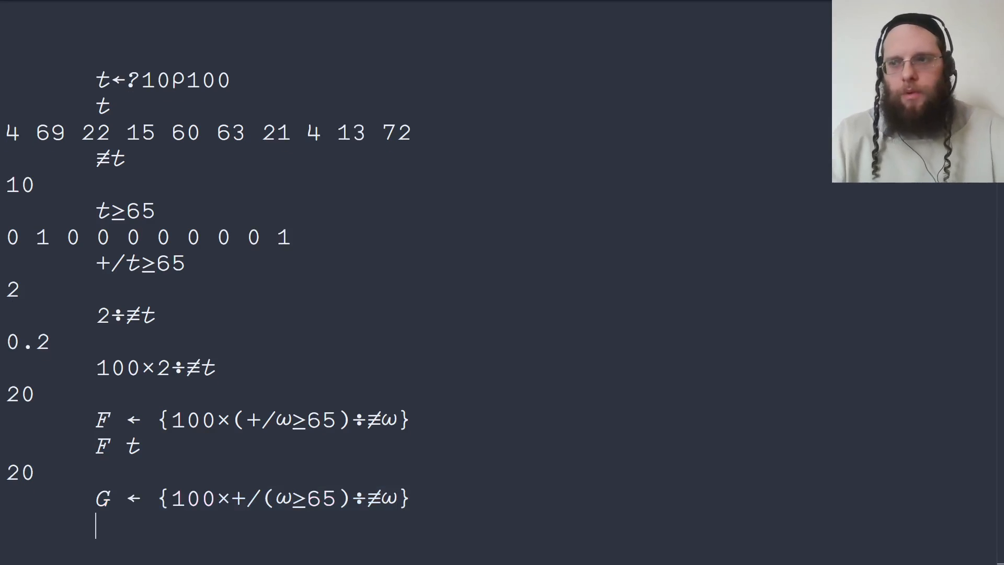
- Enter the variant H←{+/100×(⍵≥65)÷≢⍵} summing after scaling by 100
{"action": "type", "text": "H ←"}
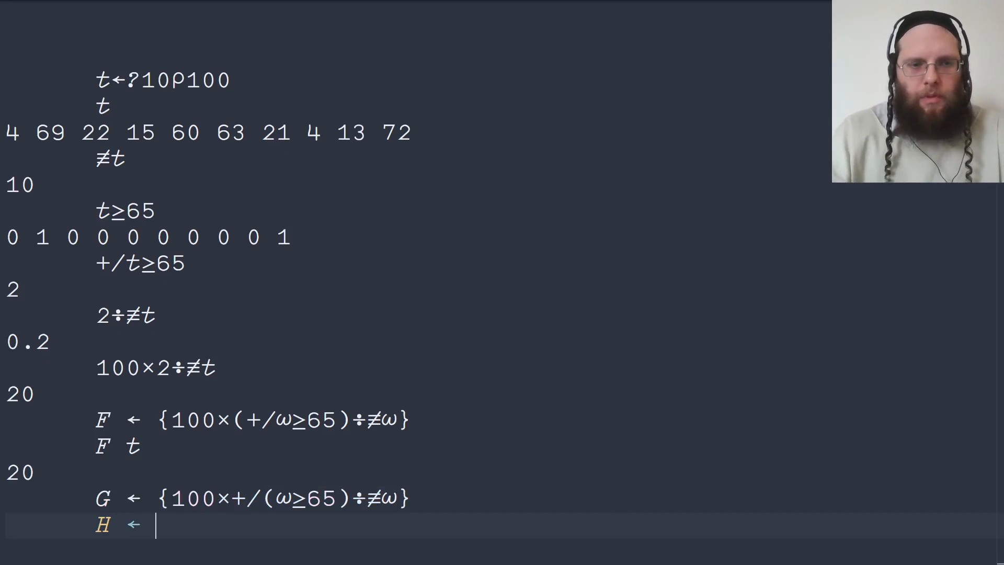
{"action": "type", "text": "{}"}
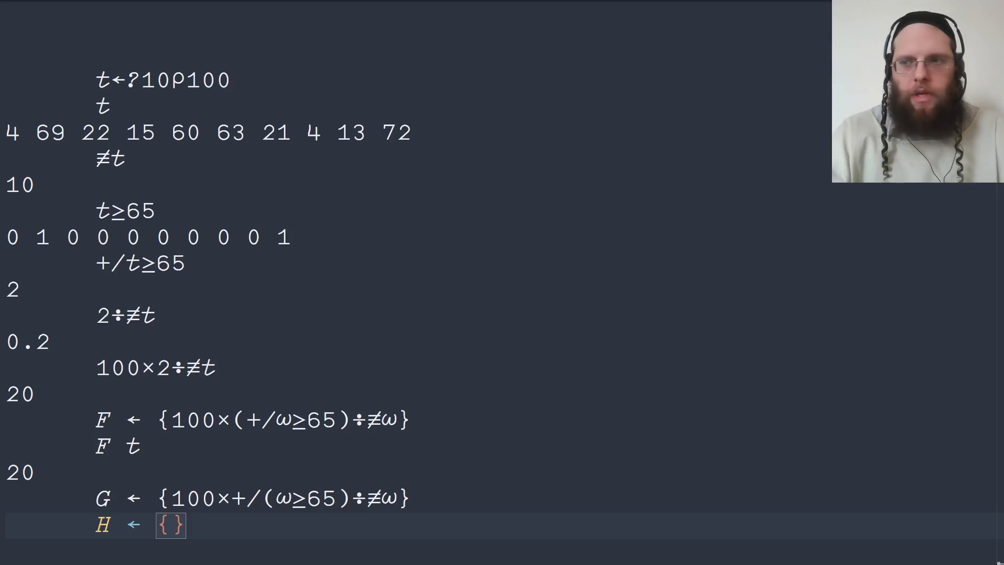
{"action": "type", "text": "()"}
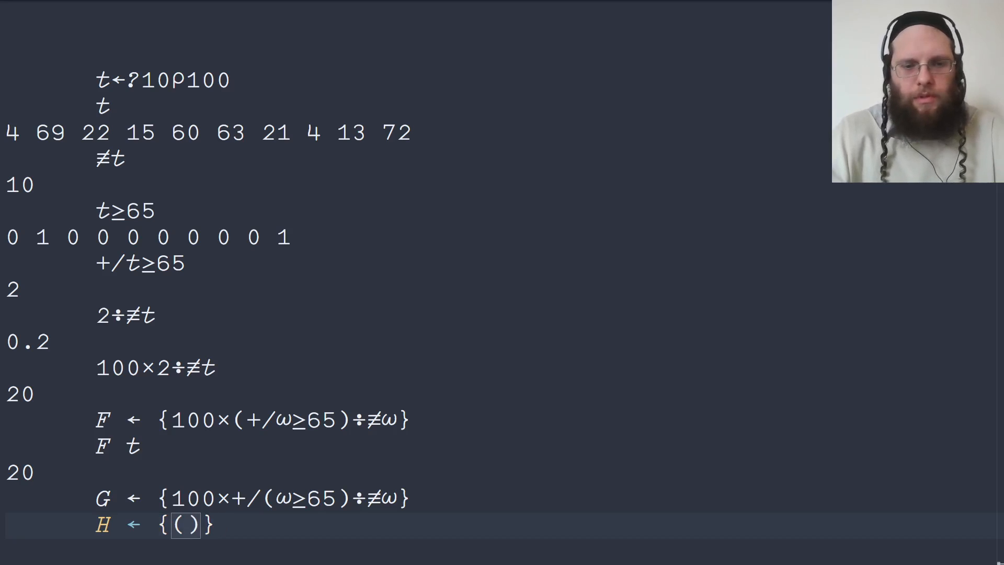
{"action": "type", "text": "ω≥"}
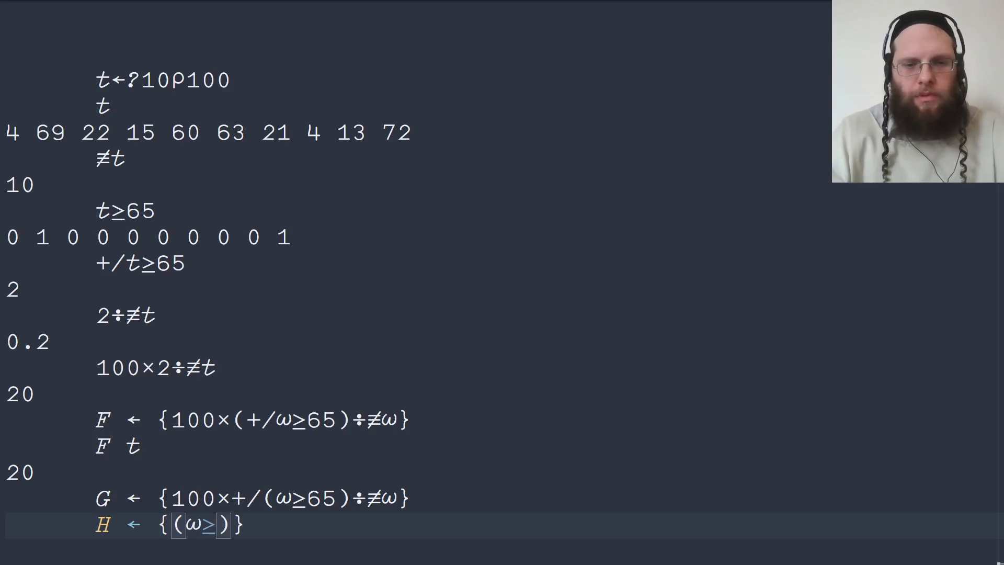
{"action": "type", "text": "65"}
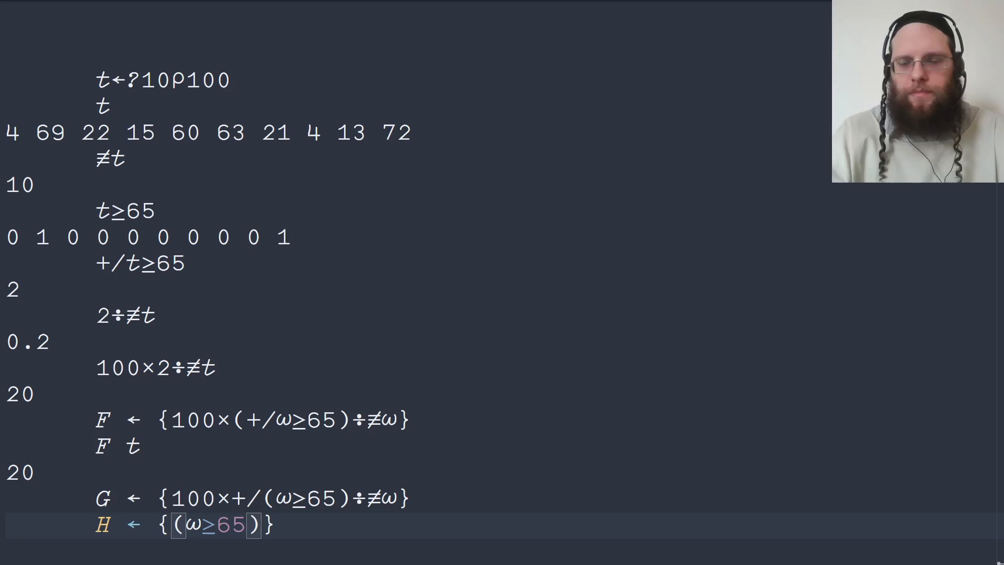
{"action": "type", "text": "÷≠ω"}
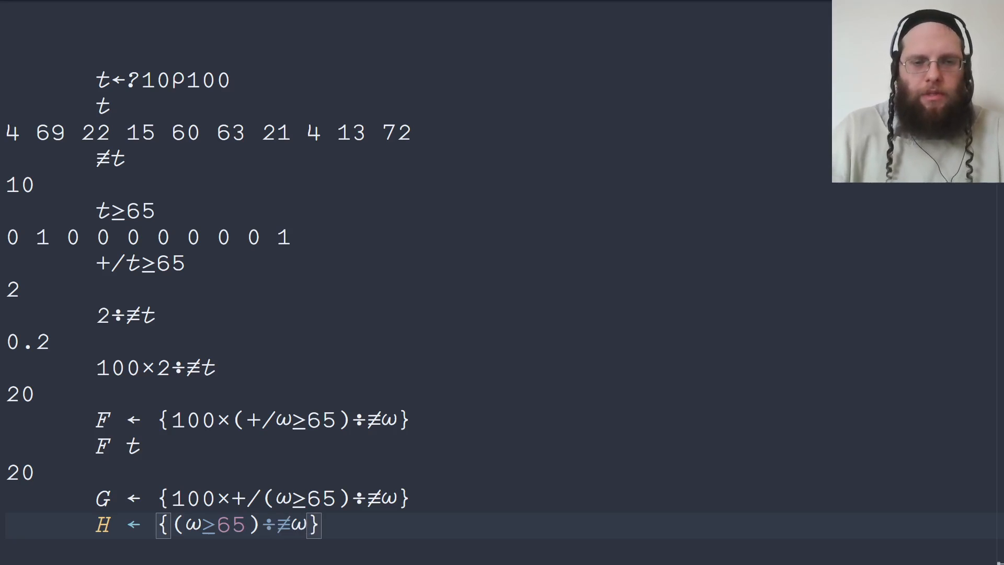
{"action": "type", "text": "100×"}
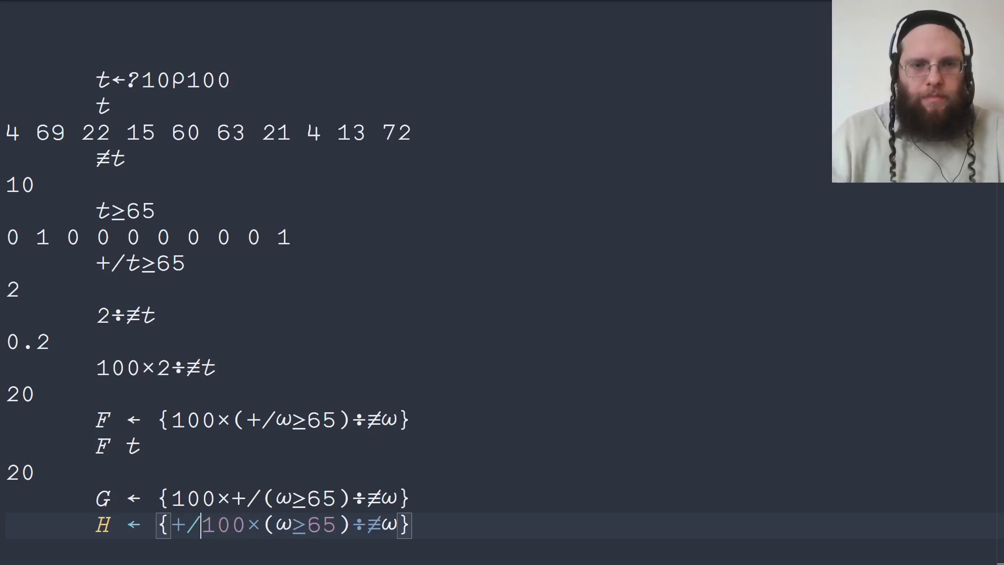
{"action": "key", "text": "enter"}
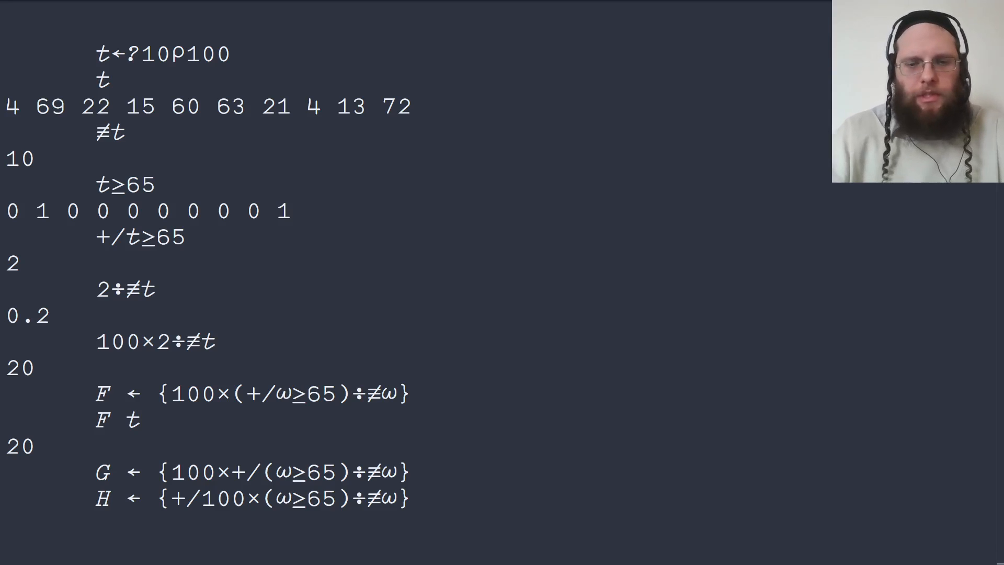
- Make s a million random scores with s←?1e6⍴100 and copy cmpx from dfns
{"action": "type", "text": "s←"}
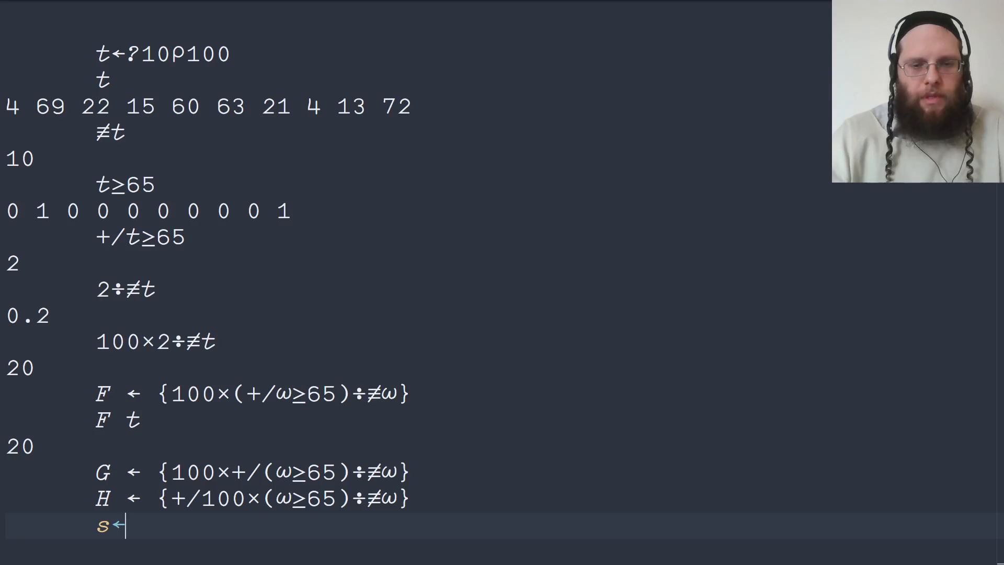
{"action": "type", "text": "?"}
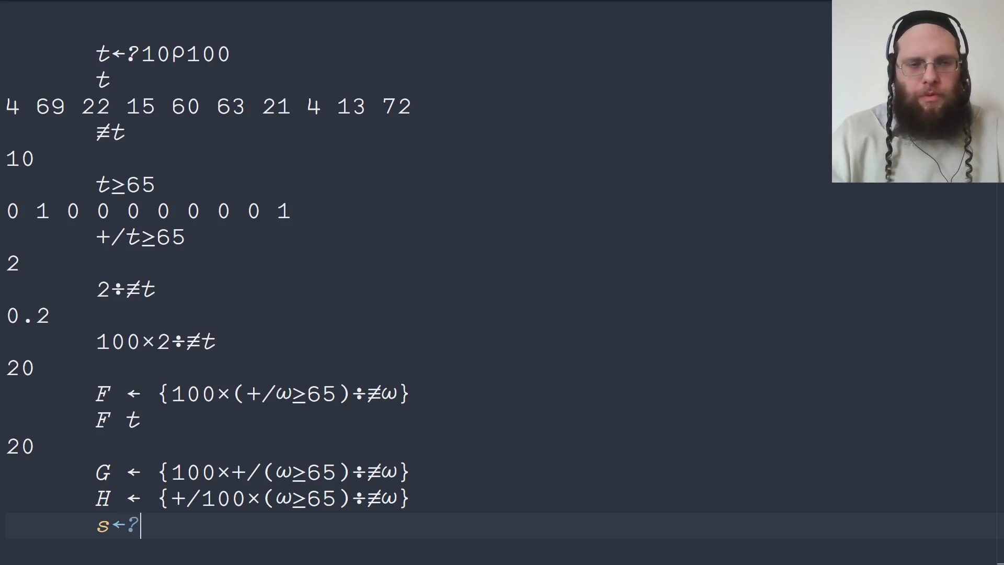
{"action": "type", "text": "1"}
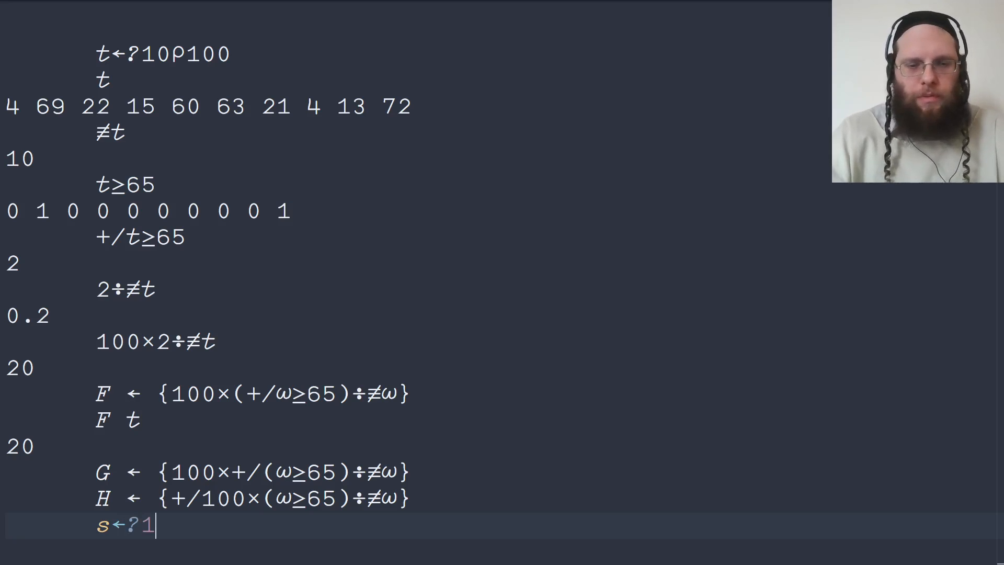
{"action": "type", "text": "e6⍴100"}
{"action": "type", "text": "'cmpx"}
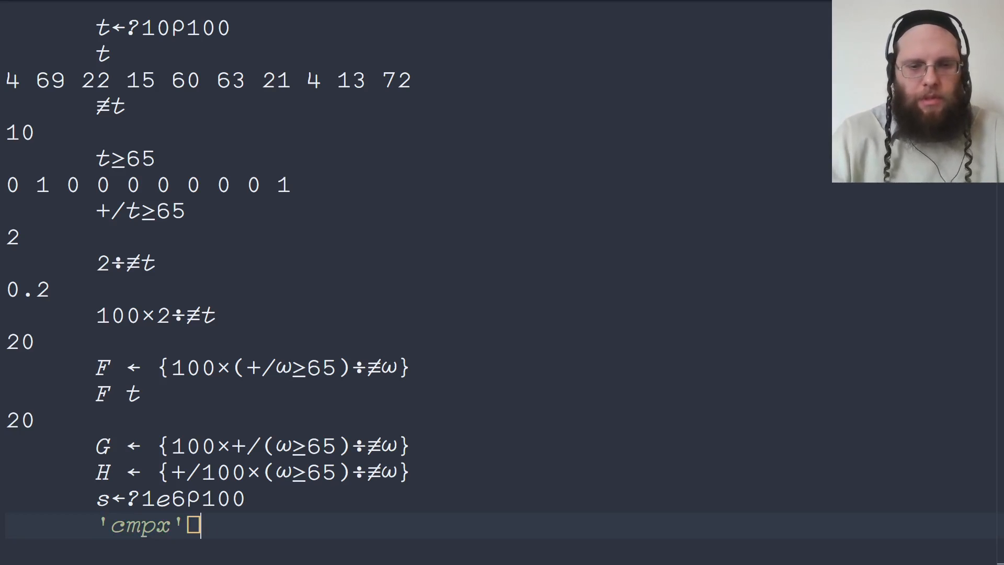
{"action": "type", "text": "⎕cy'dfns'"}
{"action": "type", "text": "cmpx"}
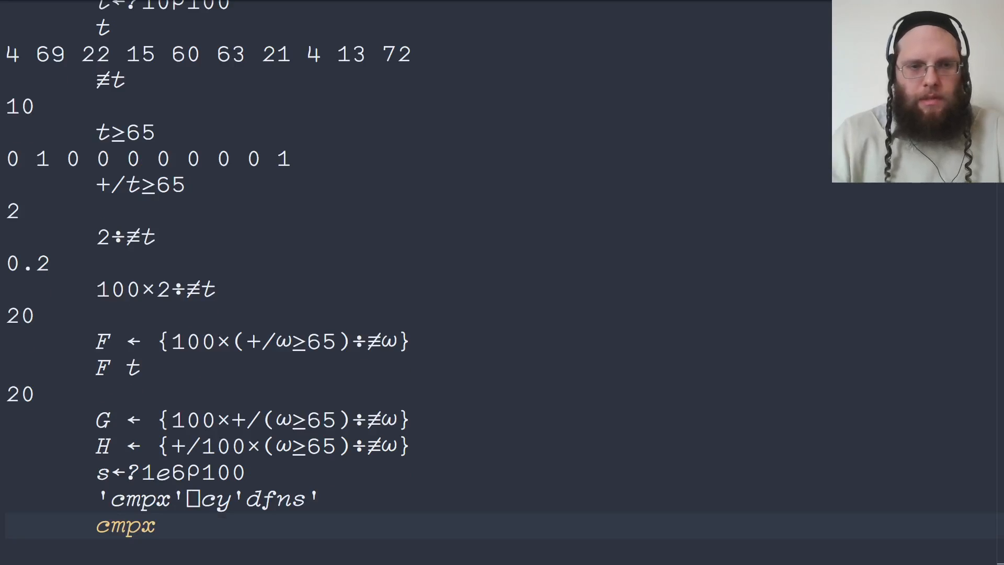
- Compose the timing comparison cmpx 'F s' 'G s' 'H s'
{"action": "type", "text": "'F"}
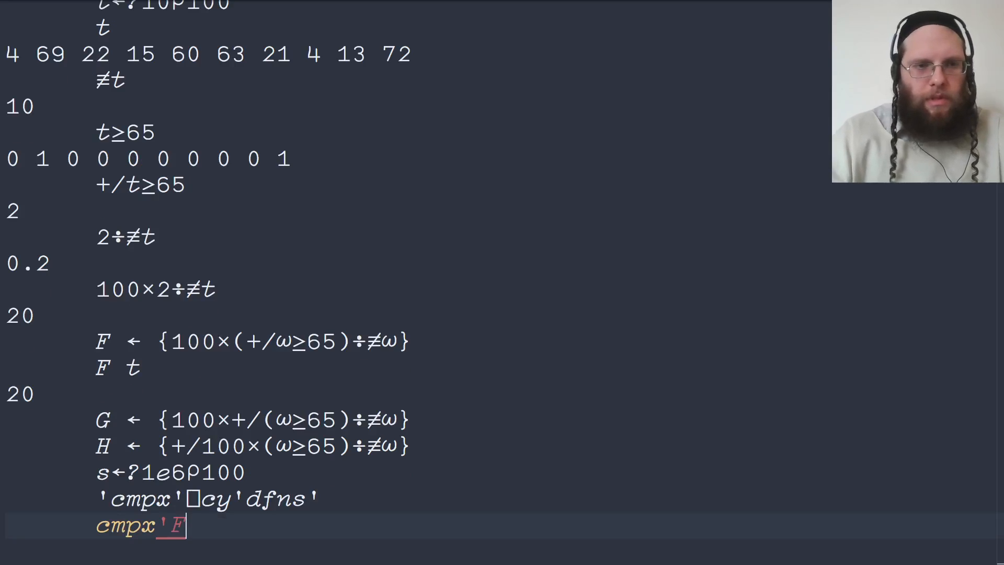
{"action": "type", "text": "s' '"}
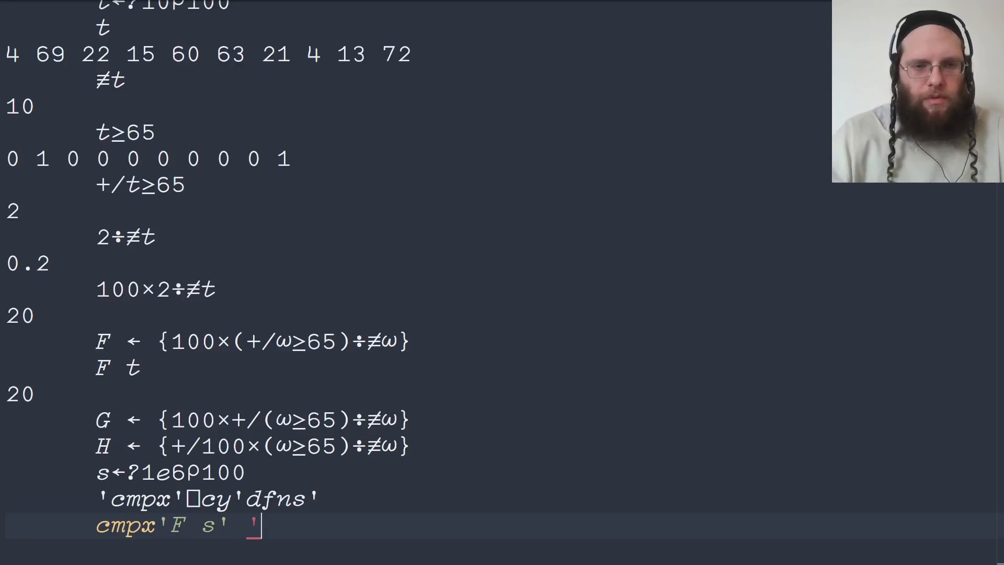
{"action": "type", "text": "'G s'"}
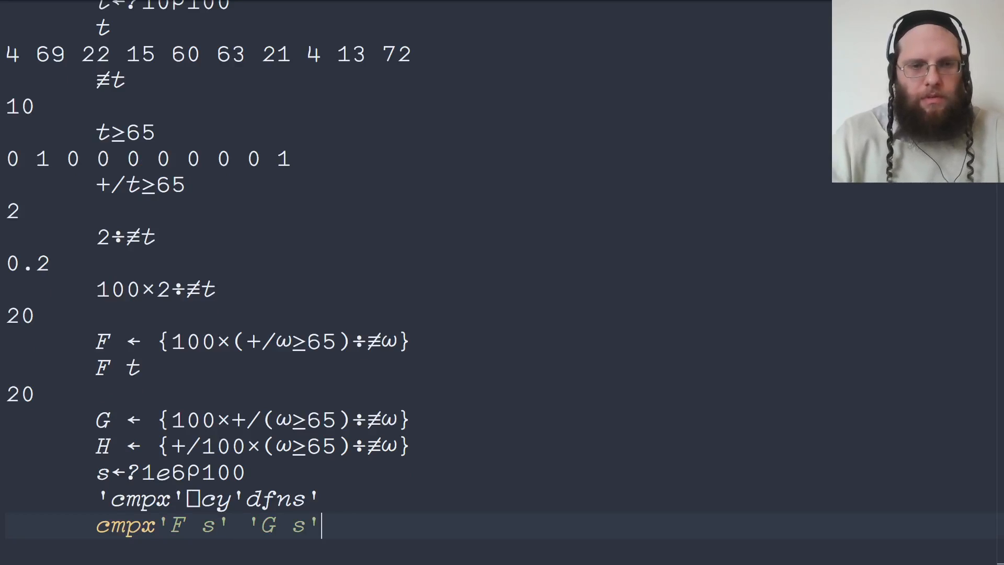
{"action": "type", "text": "'H s'"}
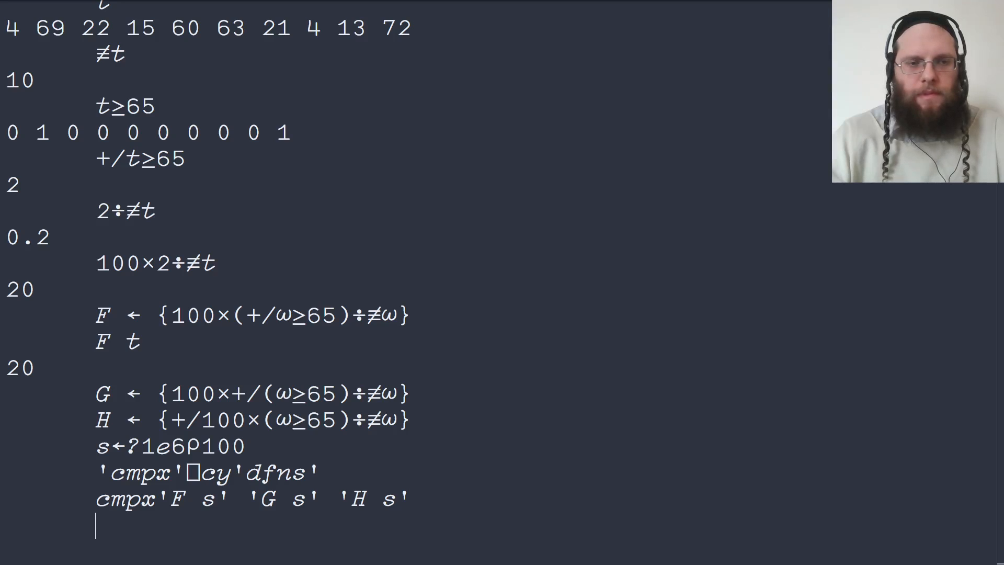
- Run the cmpx timing of F, G, H and list their definitions with ]defs
{"action": "key", "text": "Enter"}
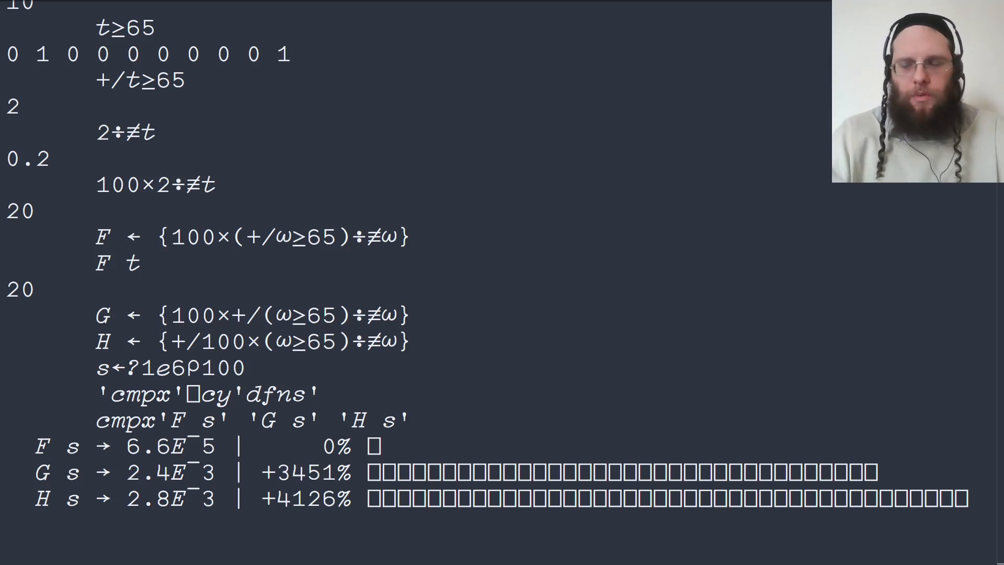
{"action": "type", "text": "]defs"}
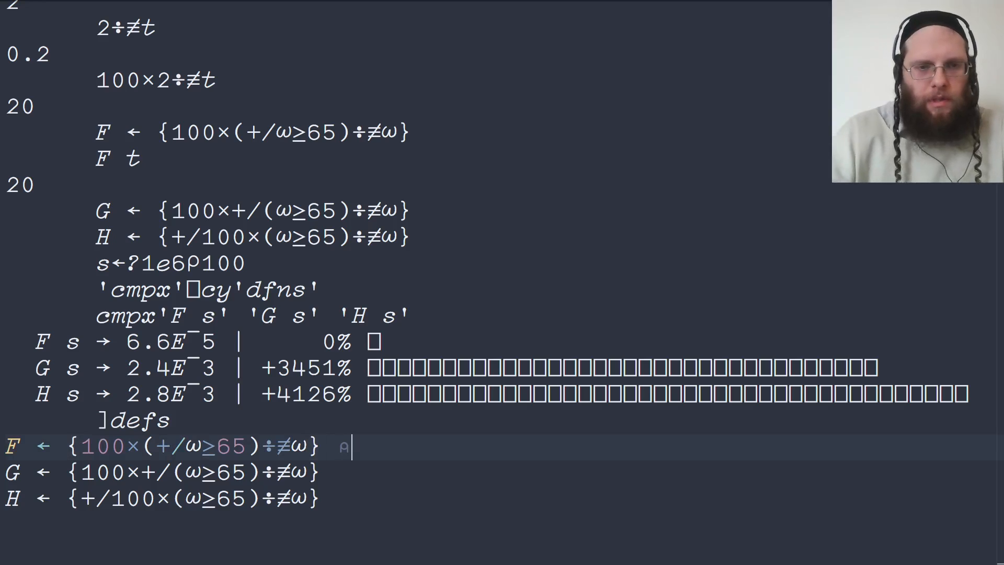
- Annotate F's line with the cost comment n:≥ n-1:+ 1:÷ 1:×
{"action": "type", "text": "n"}
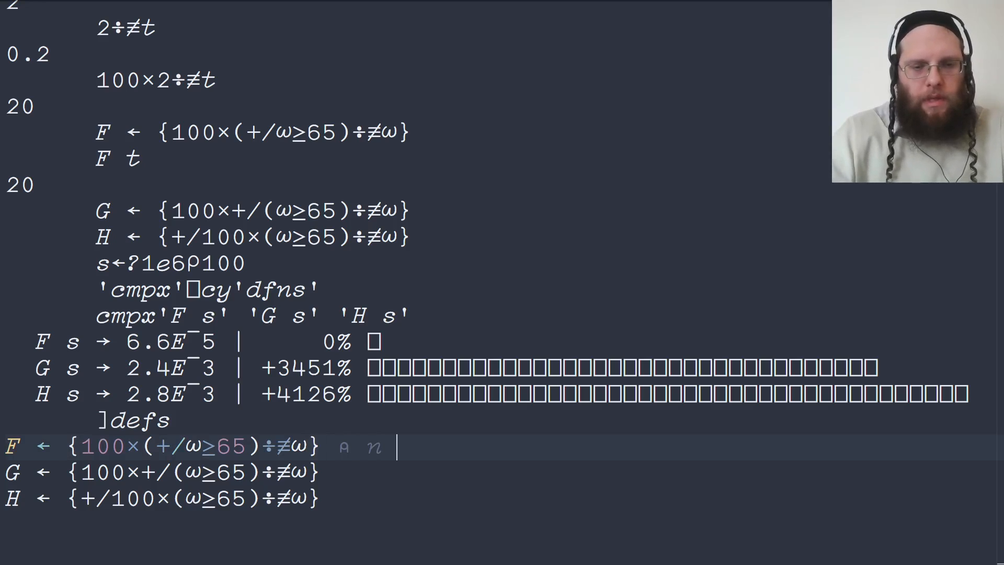
{"action": "type", "text": "≥"}
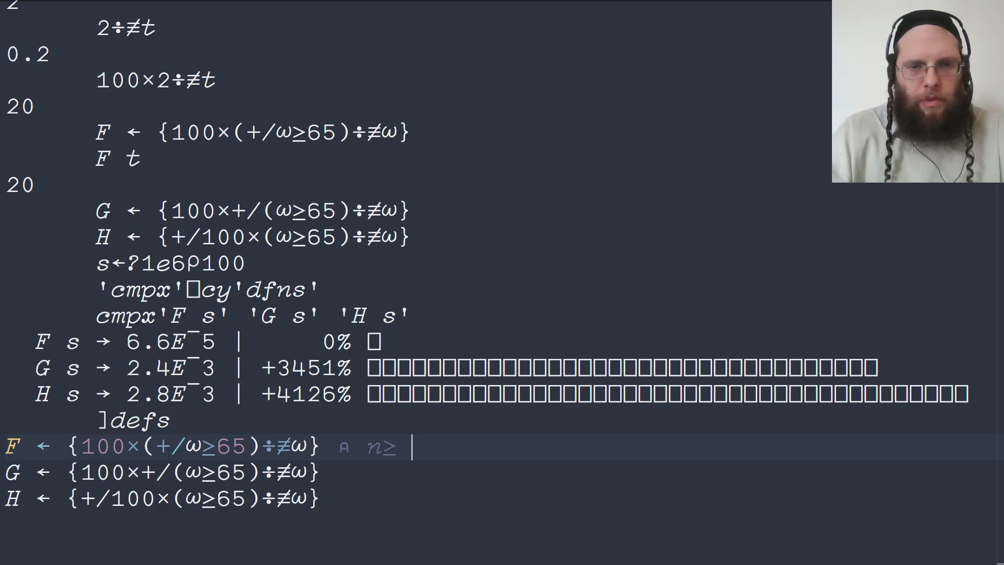
{"action": "type", "text": "n-"}
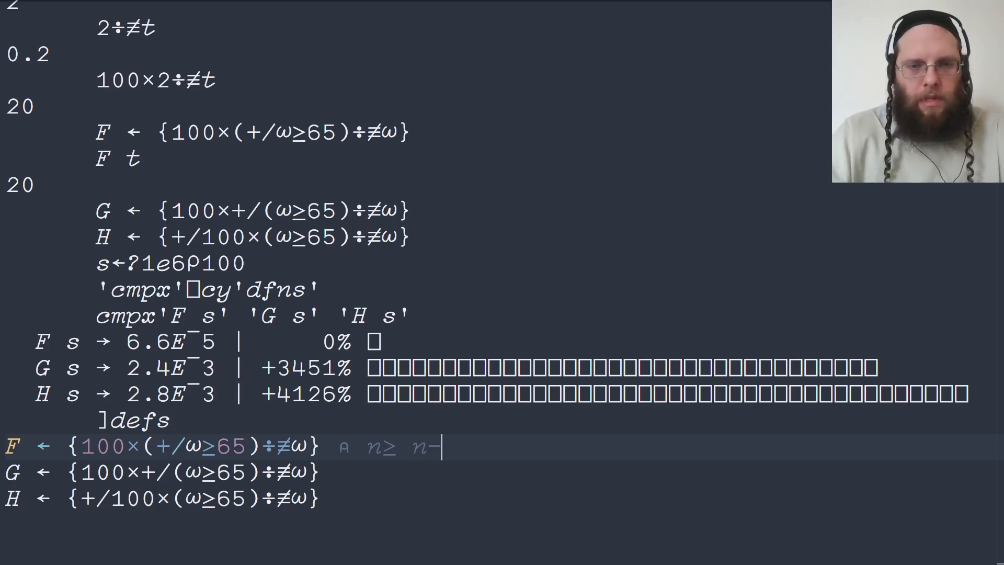
{"action": "type", "text": "1:+"}
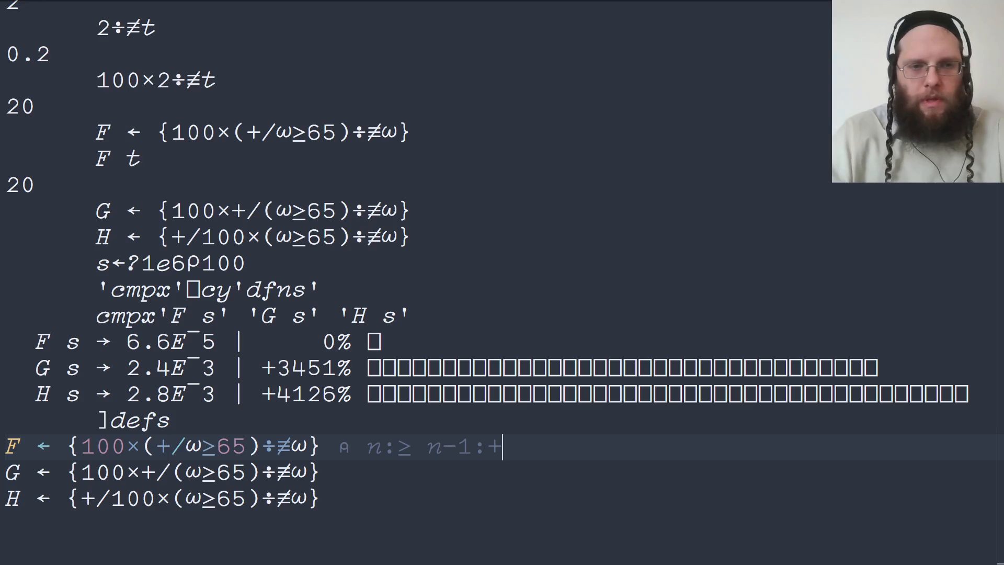
{"action": "type", "text": "1"}
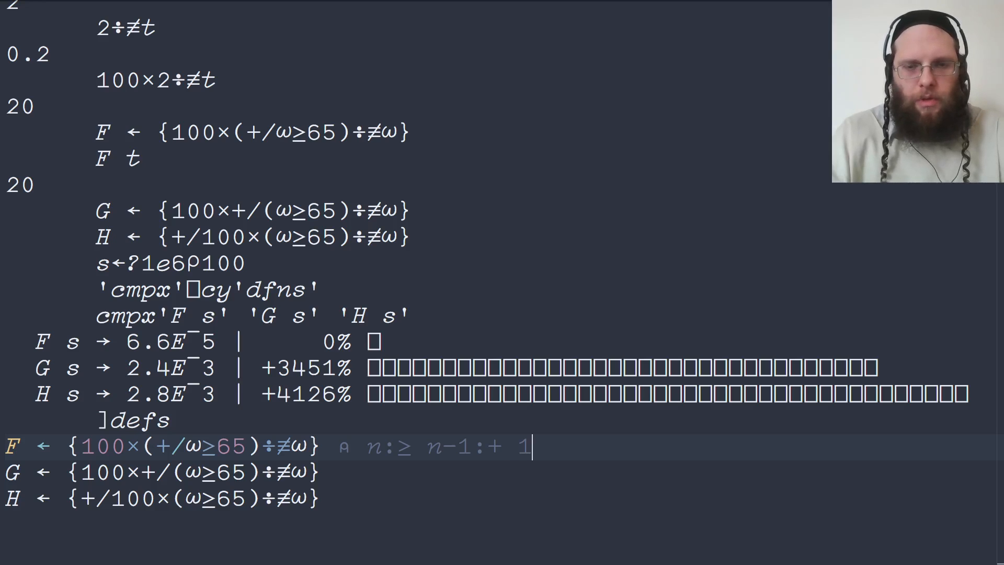
{"action": "type", "text": ":÷ 1:"}
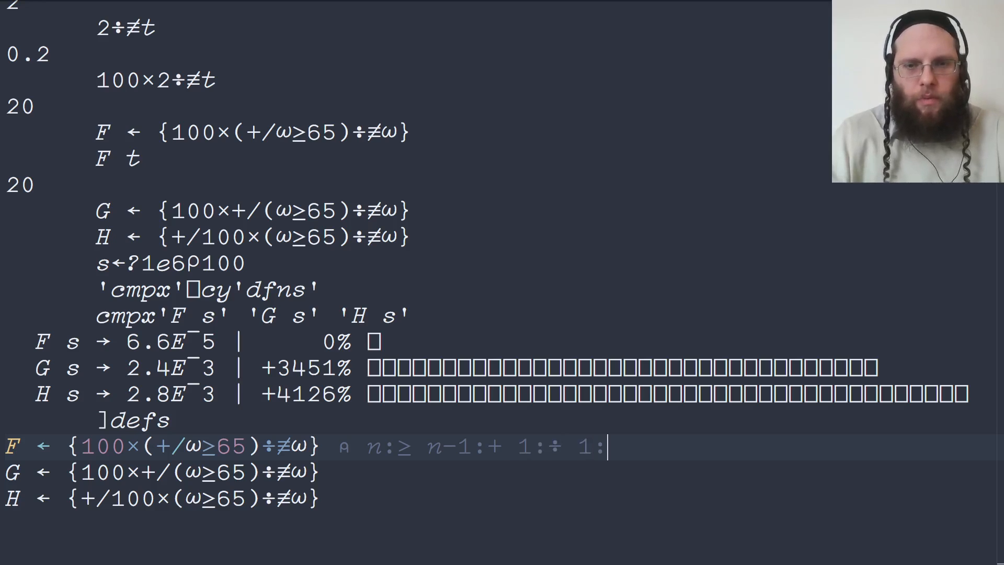
{"action": "type", "text": "×"}
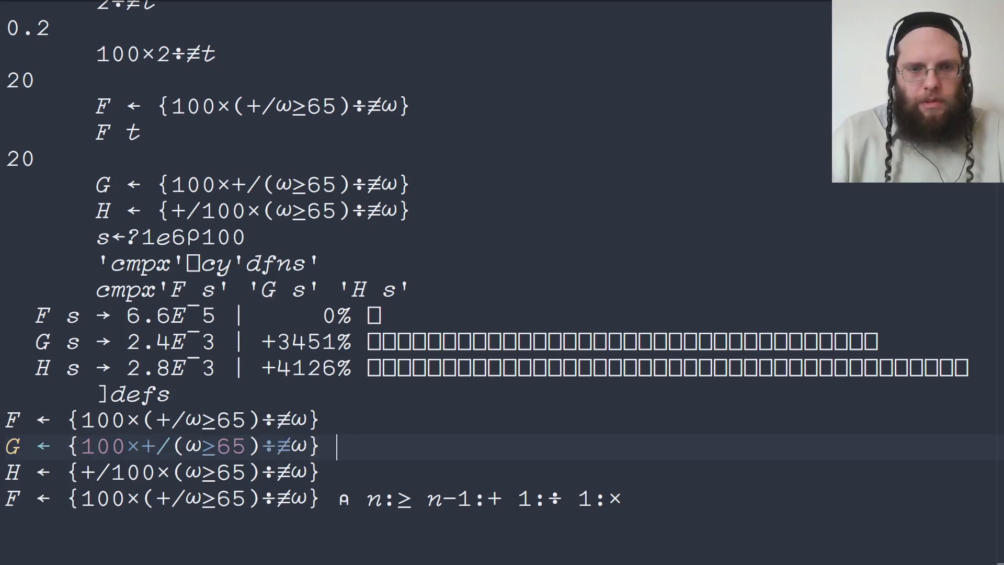
- Annotate G's line with the cost comment ⍝ n:≥ n-1:+ n:÷ 1:×
{"action": "type", "text": "⍝ n:"}
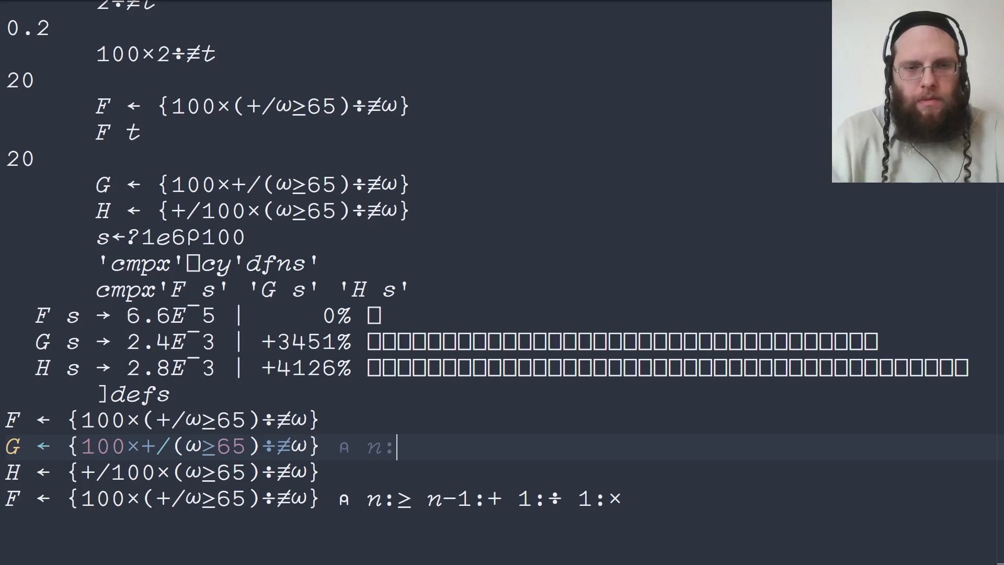
{"action": "type", "text": "≥"}
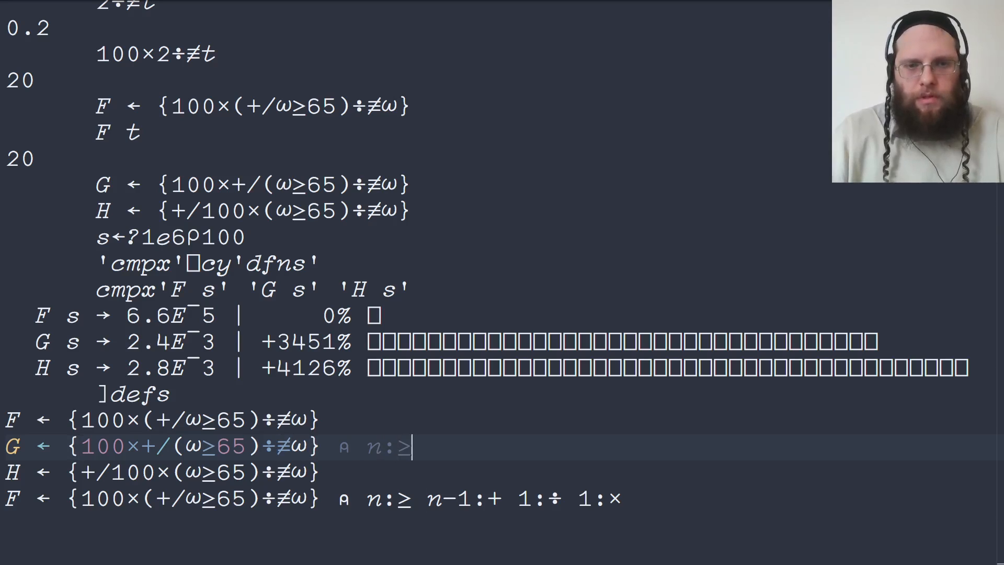
{"action": "type", "text": "n"}
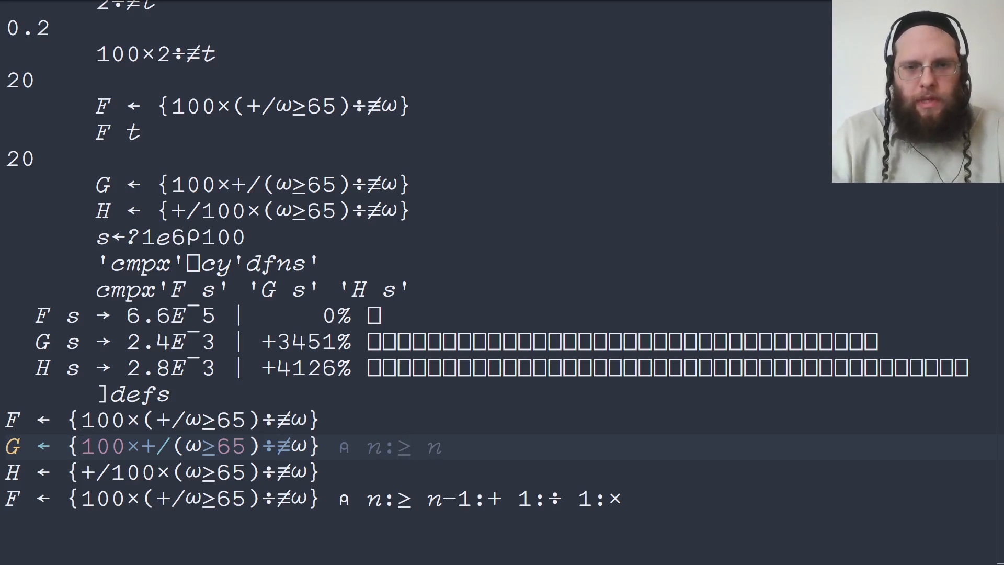
{"action": "type", "text": ":"}
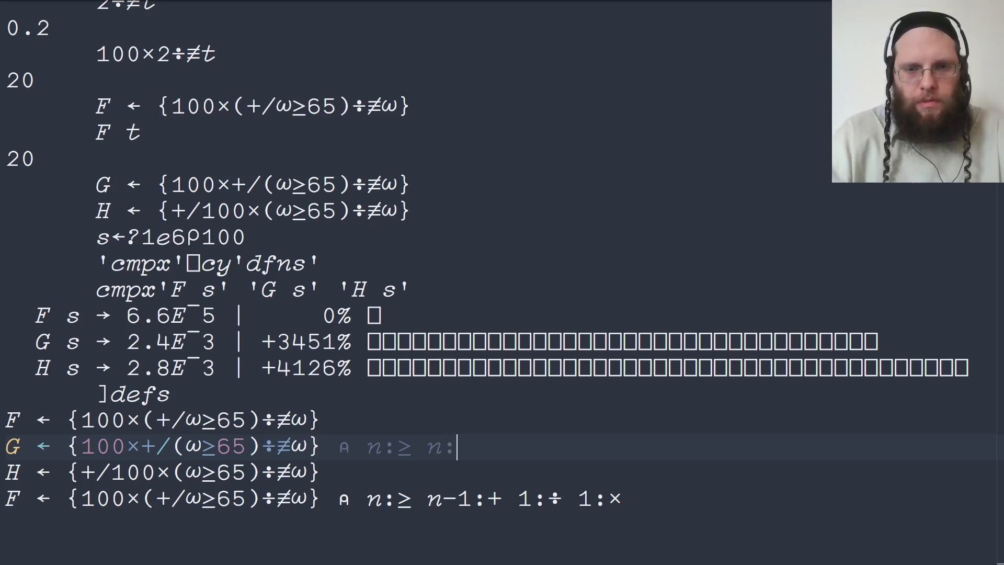
{"action": "type", "text": "÷"}
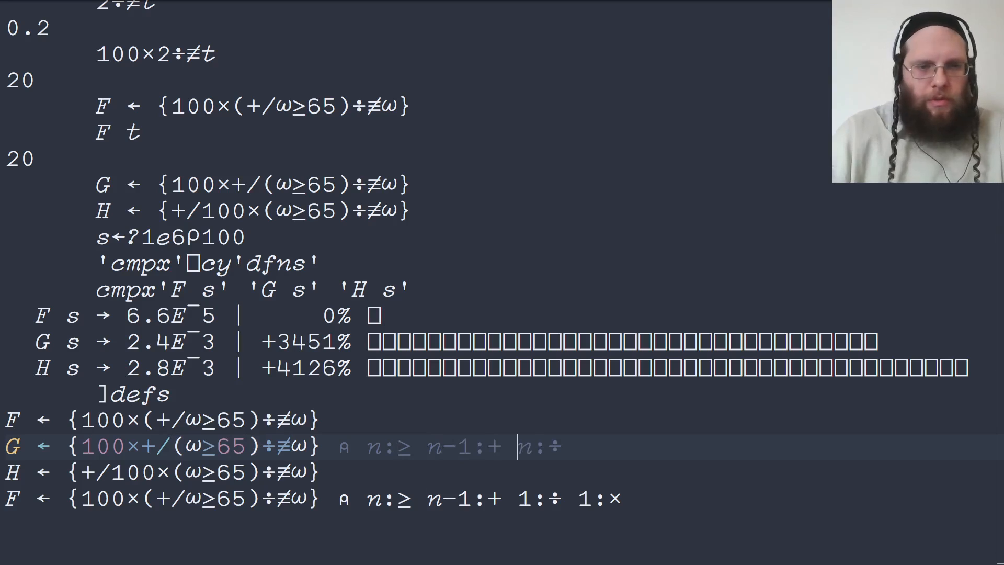
{"action": "type", "text": "1⌊×"}
{"action": "left_click", "coordinate": [502, 473]}
{"action": "type", "text": " ⍝"}
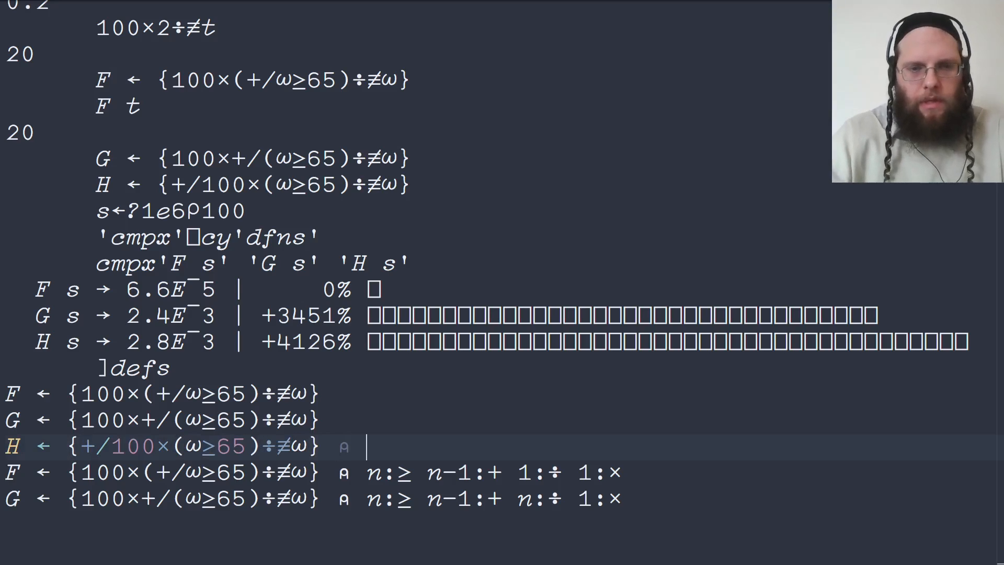
- Annotate H's line with the cost comment n:≥ n-1:+ n:÷ n:×
{"action": "type", "text": "n:≥"}
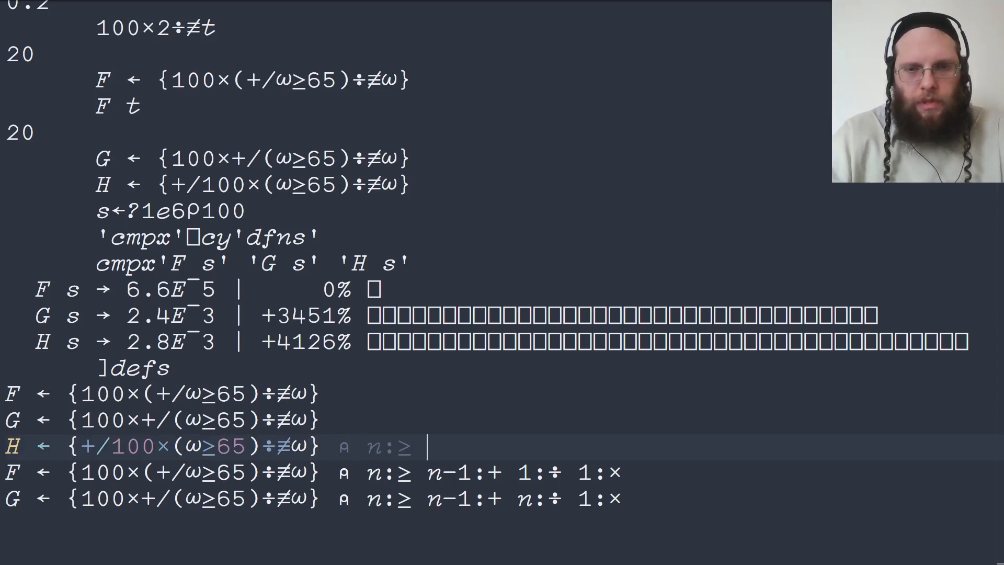
{"action": "type", "text": "n"}
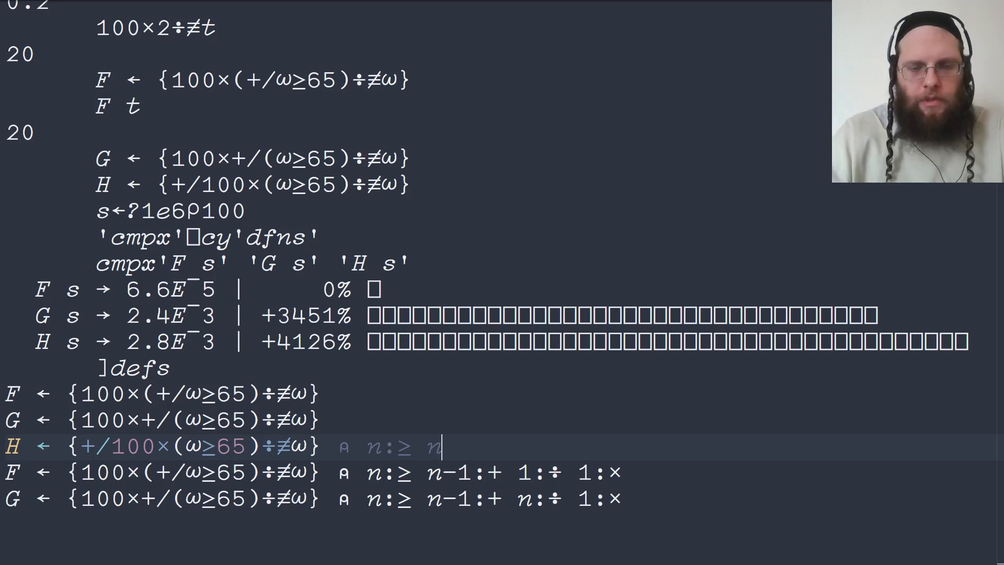
{"action": "type", "text": ":÷"}
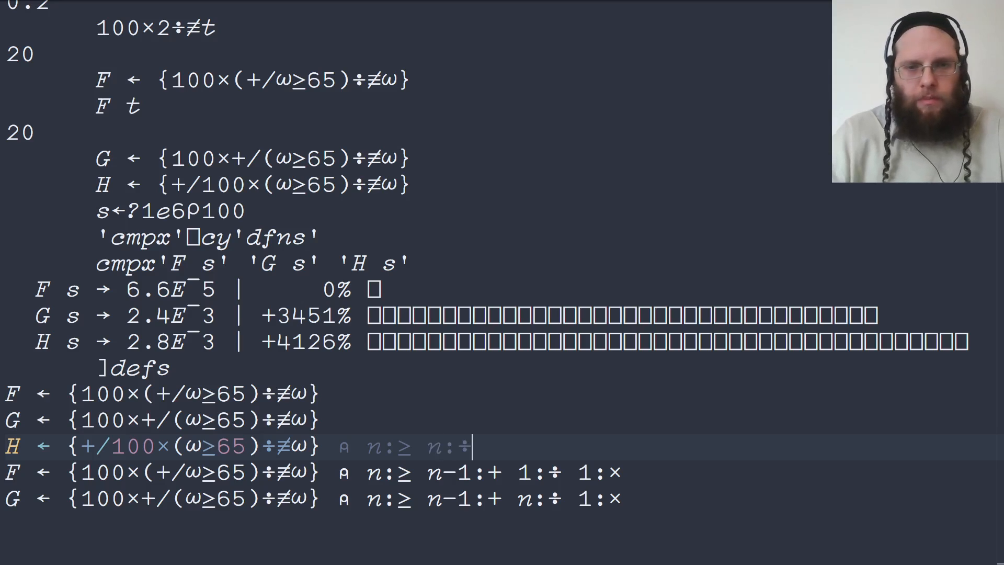
{"action": "type", "text": "n:×"}
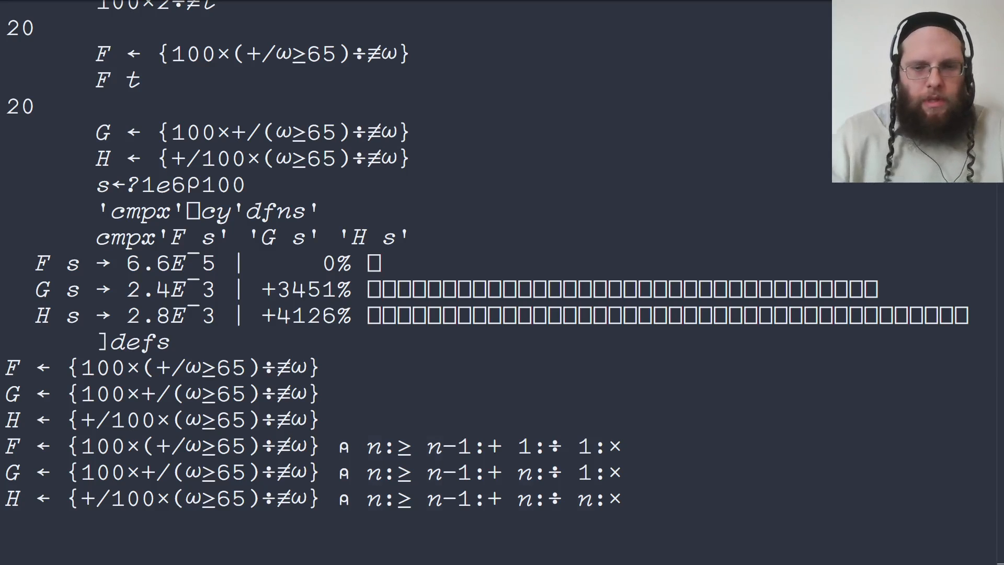
- Show ]defs F, edit it into I←{100×(⍵+.≥65)÷≢⍵} and evaluate I t for 20
{"action": "type", "text": "]defs F"}
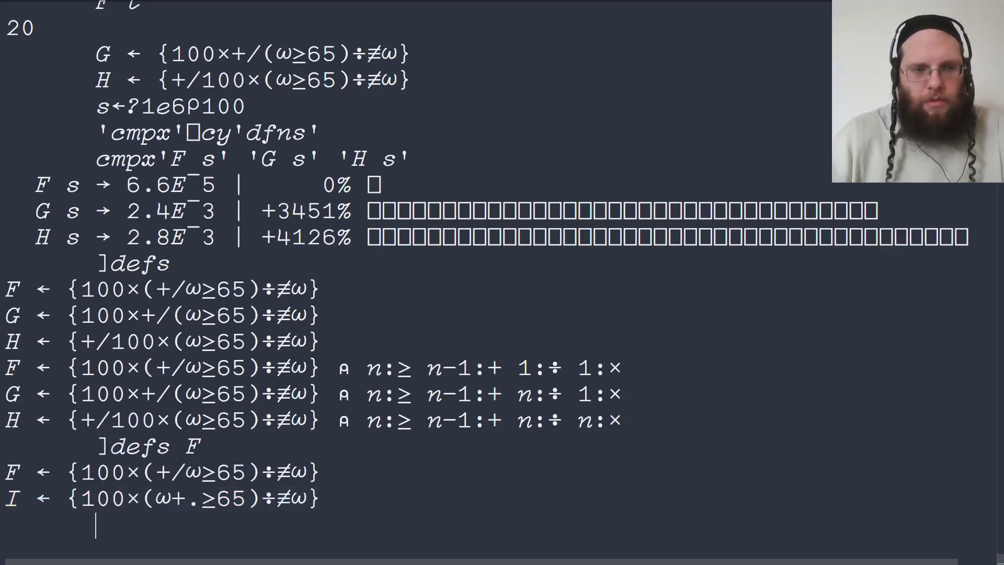
{"action": "type", "text": "I"}
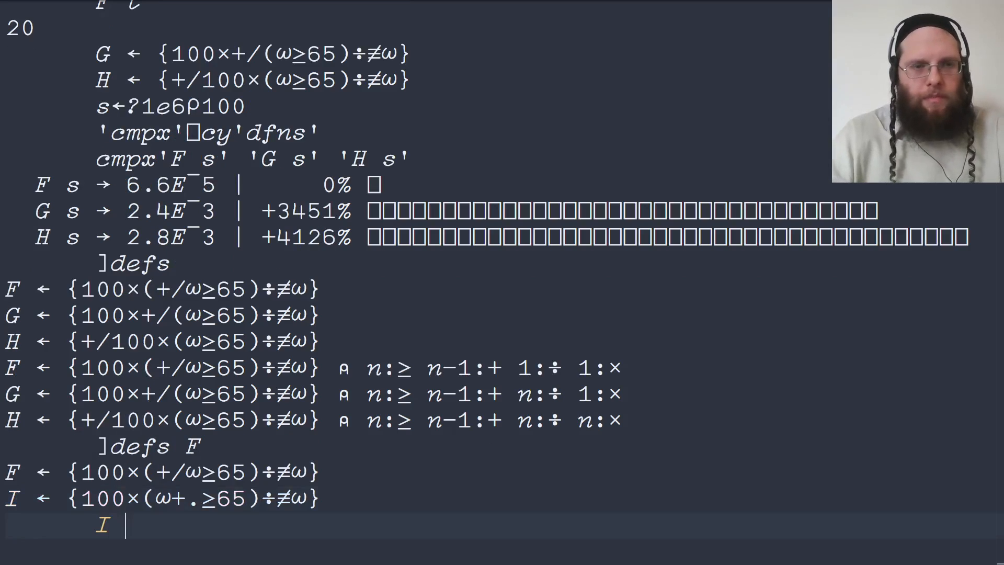
{"action": "type", "text": "t"}
{"action": "left_click", "coordinate": [161, 498]}
{"action": "type", "text": "J"}
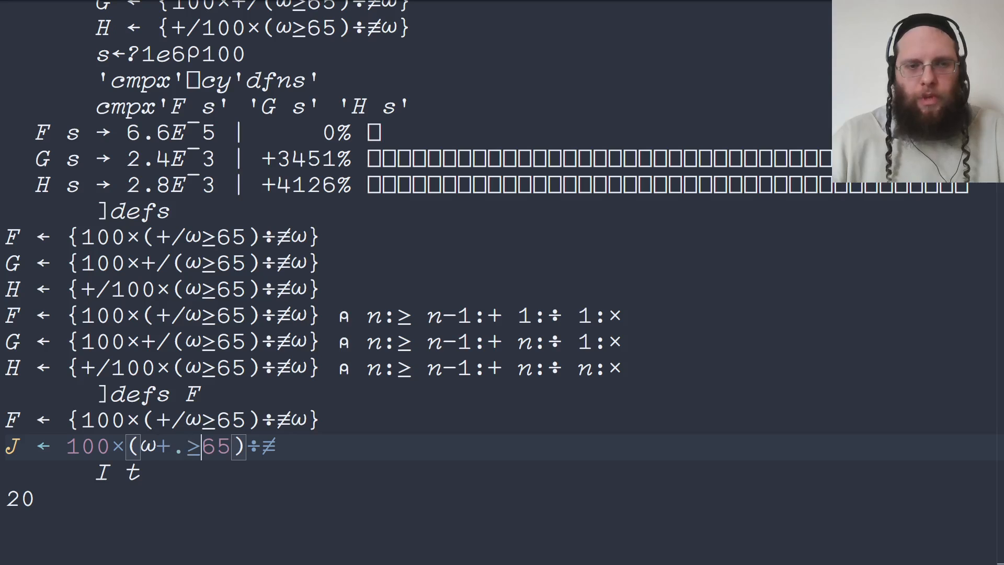
- Define tacit J from I by binding 65 with ∘, then confirm J t gives 20
{"action": "type", "text": "∘"}
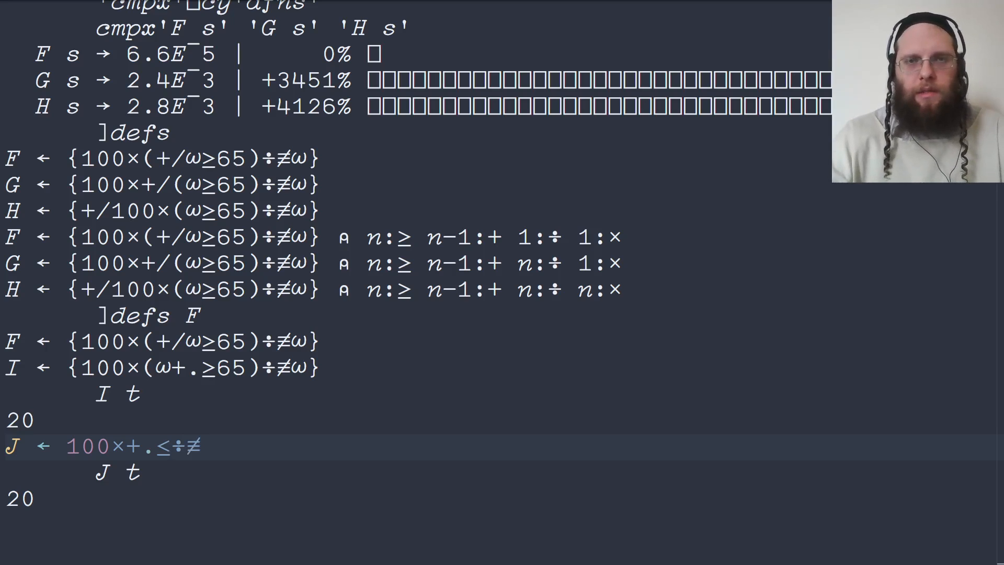
- Enter the train 100×+.≤÷≢⍤⊢ so the pass mark becomes a left argument
{"action": "type", "text": "⍤"}
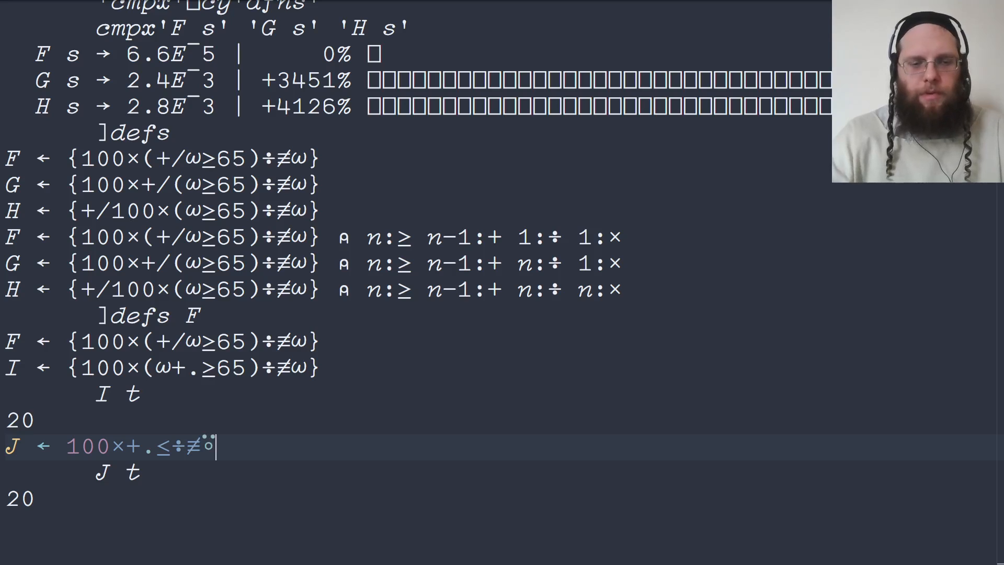
{"action": "type", "text": "⊢"}
{"action": "left_click", "coordinate": [161, 342]}
{"action": "type", "text": "⍺"}
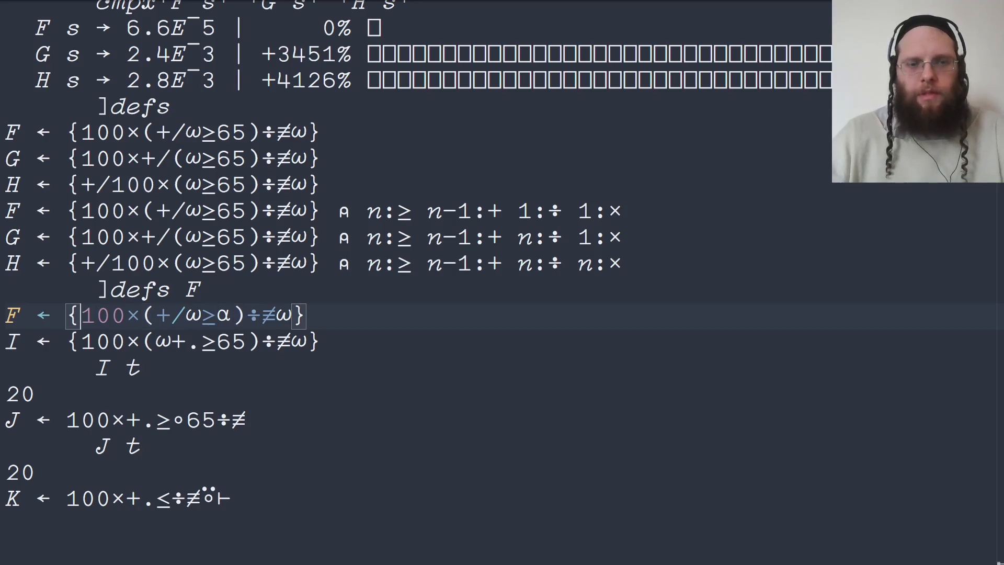
- Define L ← {⍺←65 ⋄ 100×(+/⍵≥⍺)÷≢⍵}; check L t gives 20 and 50 L t gives 40
{"action": "type", "text": "α←"}
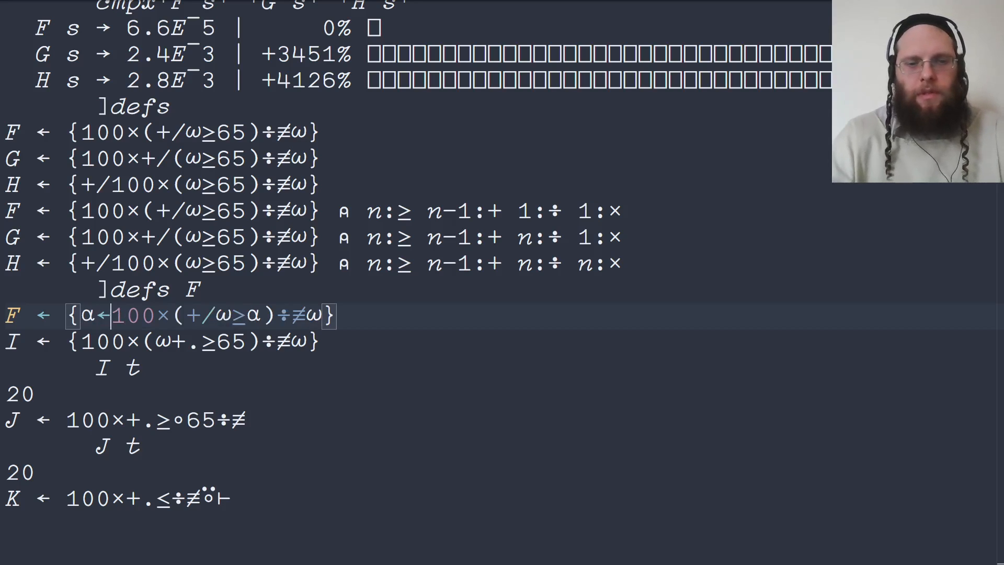
{"action": "type", "text": "65 ⋄"}
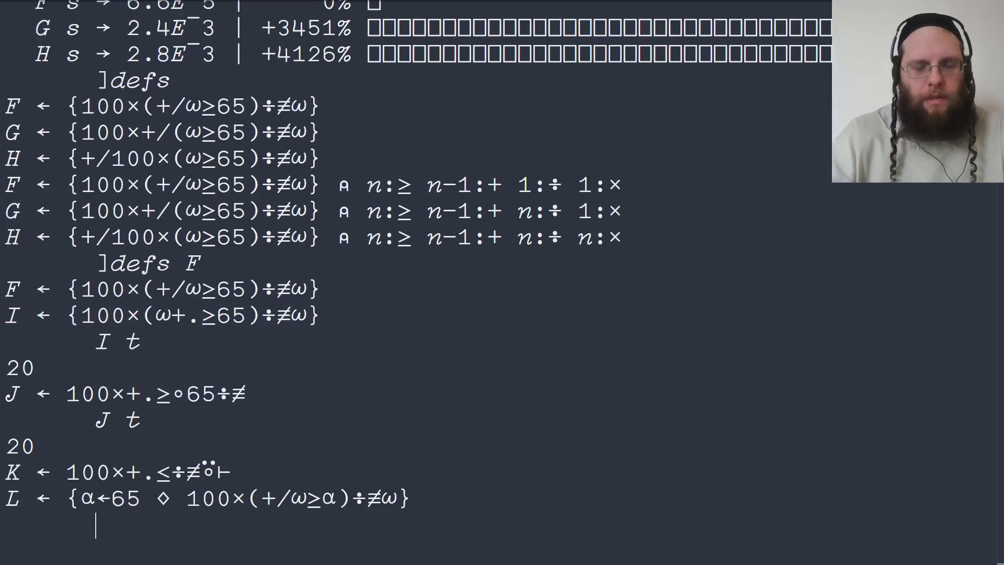
{"action": "type", "text": "L t"}
{"action": "type", "text": "50 t"}
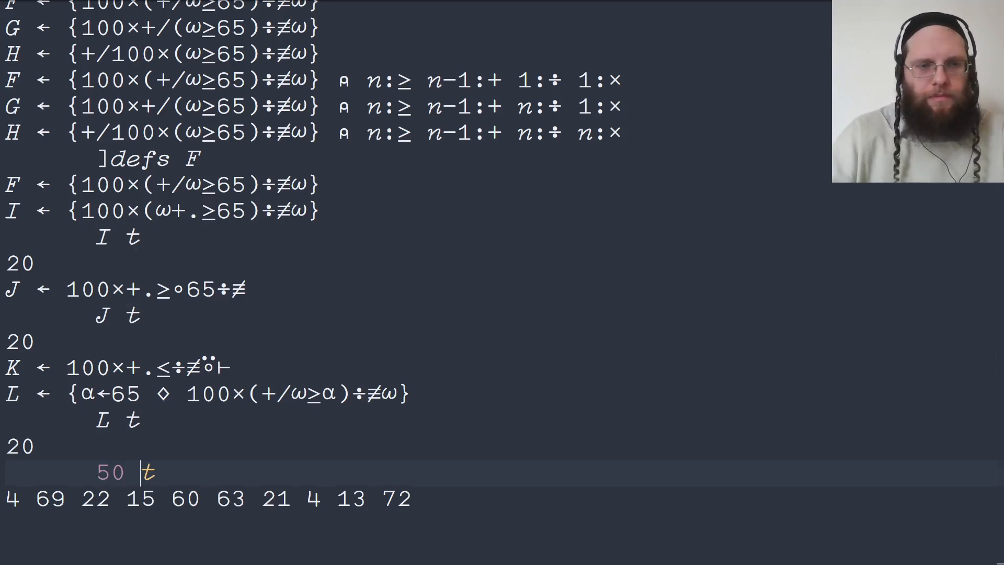
{"action": "key", "text": "enter"}
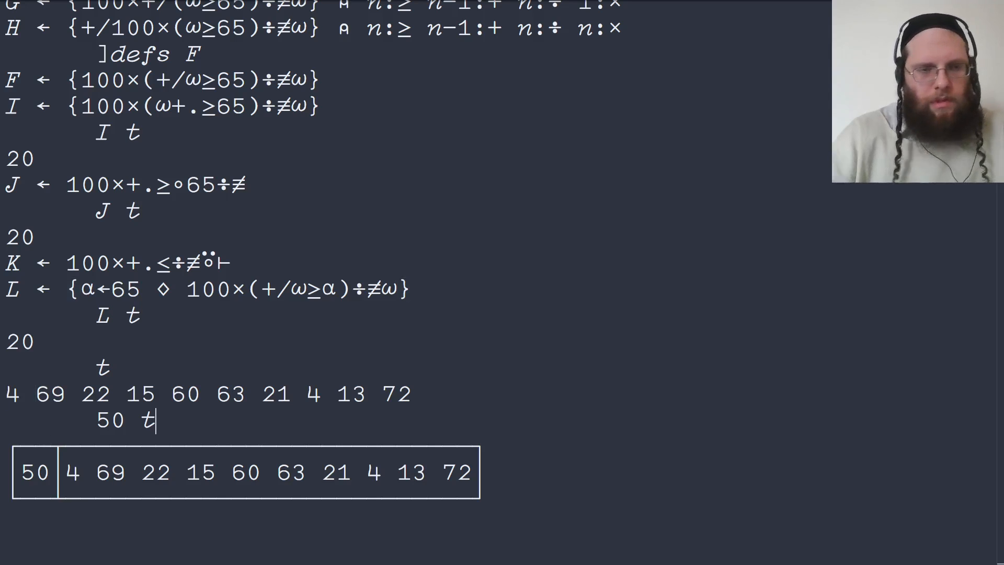
{"action": "type", "text": "L t"}
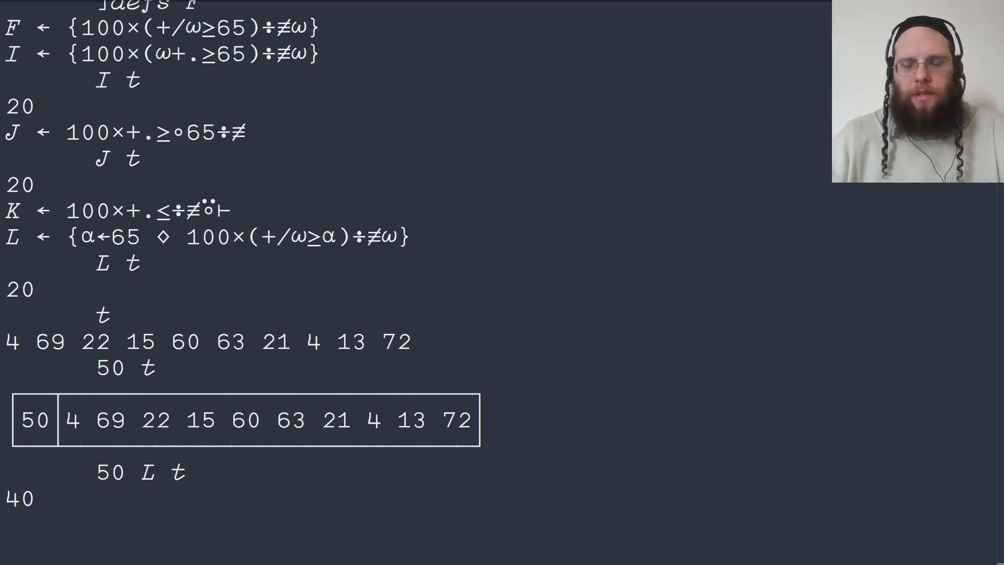
- Compute t~0,⍳64 giving 69 72 and 100×(t~0,⍳64)÷⍥≢t reaching 20
{"action": "type", "text": "0"}
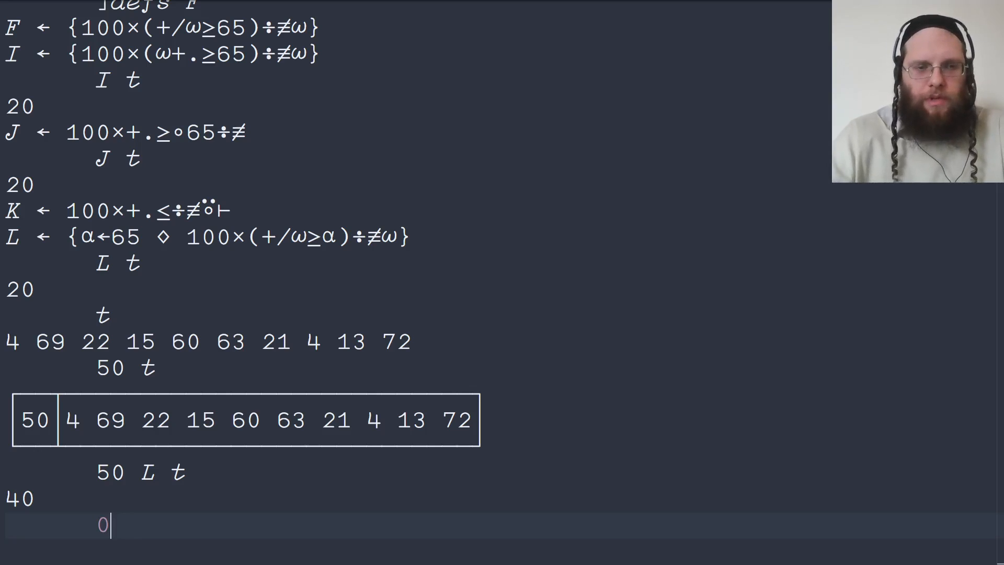
{"action": "type", "text": ","}
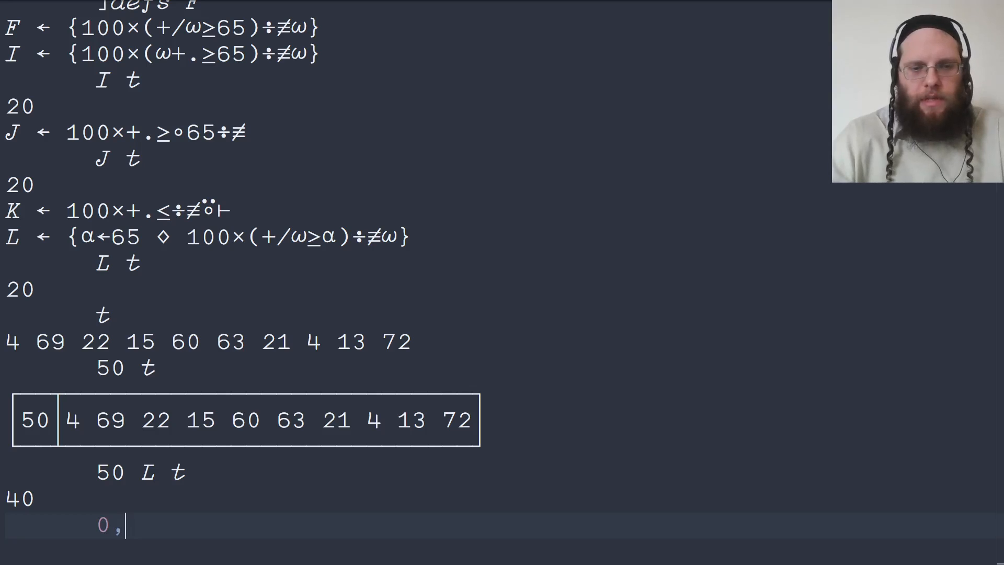
{"action": "type", "text": "164"}
{"action": "type", "text": "t"}
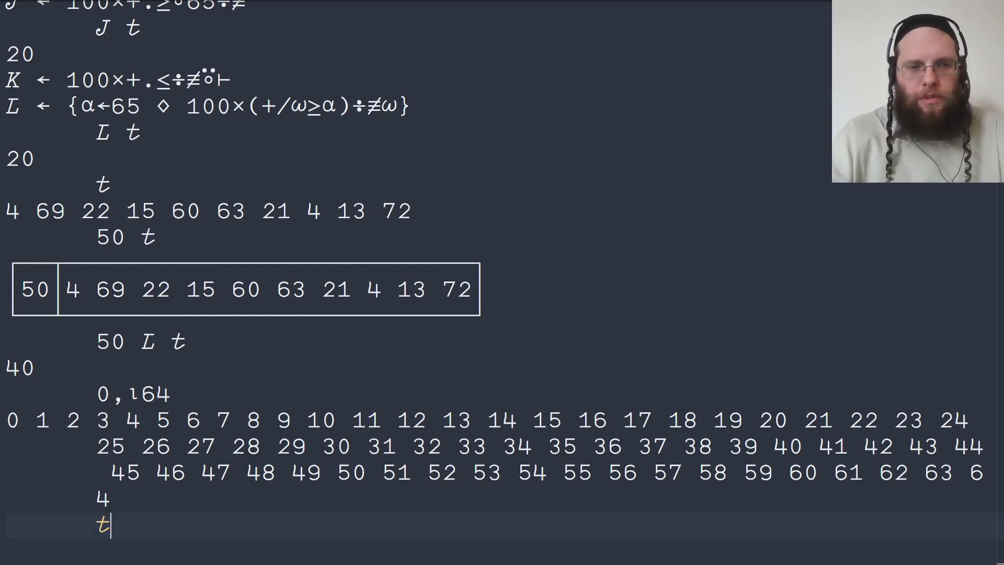
{"action": "type", "text": "~"}
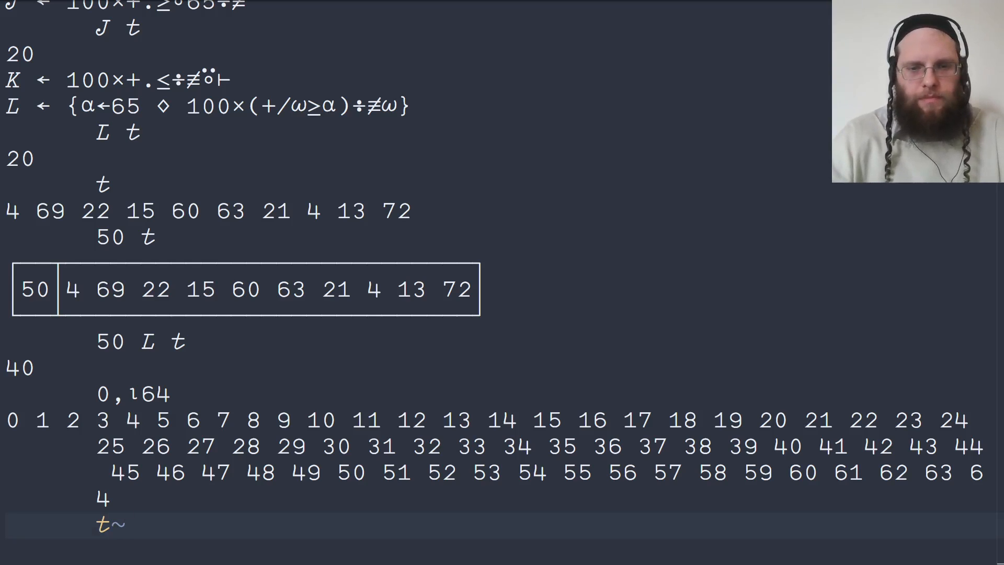
{"action": "type", "text": "0,⍳64)"}
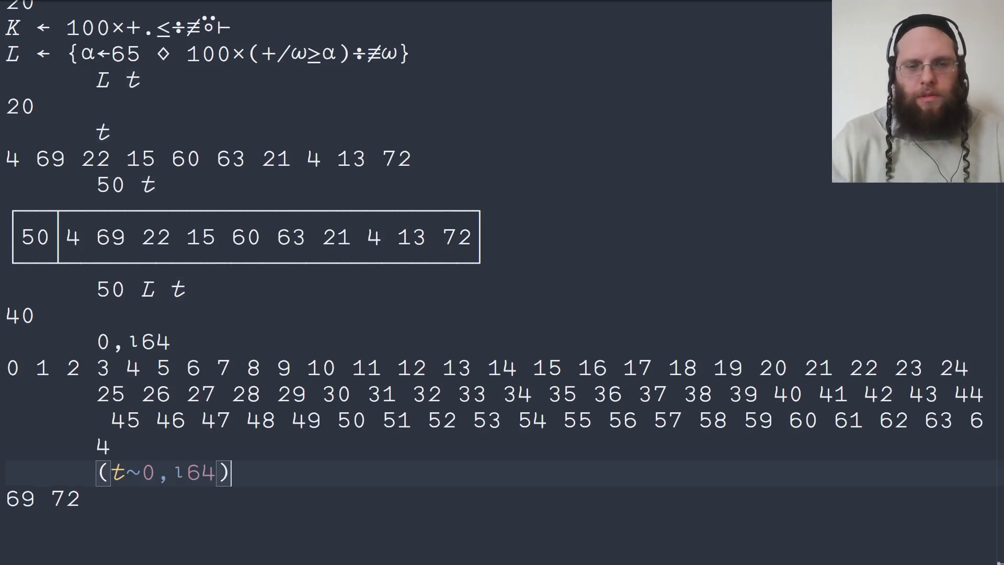
{"action": "type", "text": "t"}
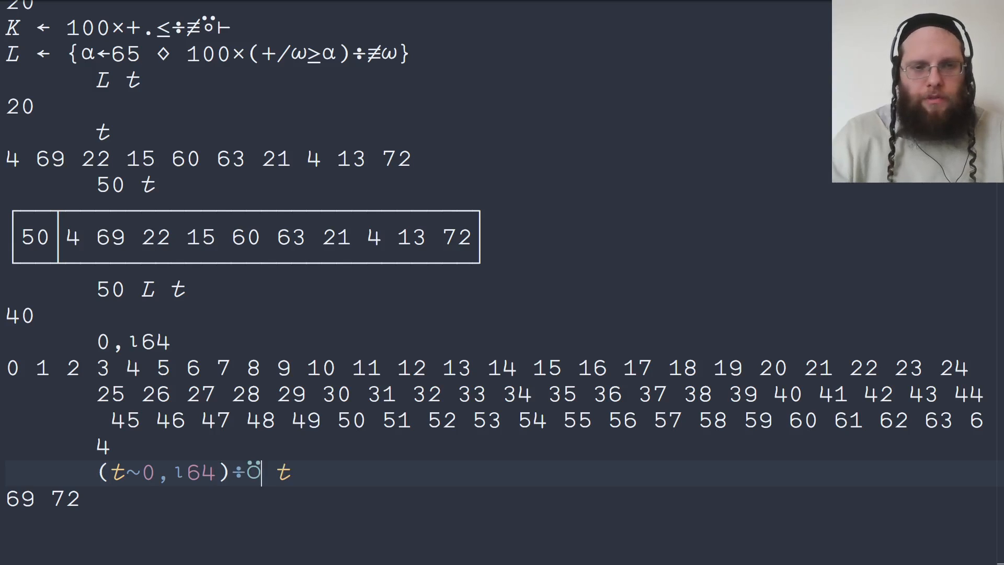
{"action": "type", "text": "≠"}
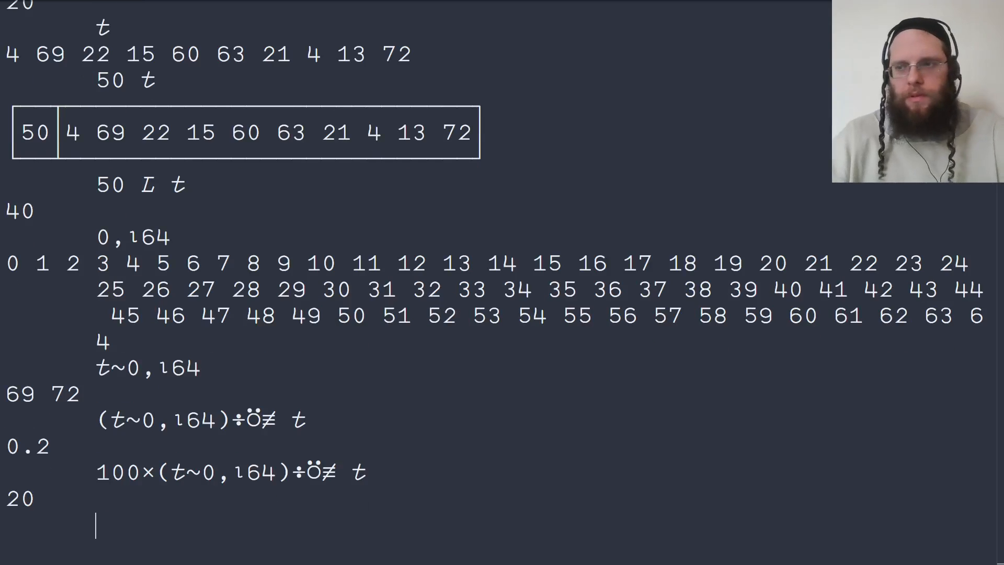
- Define S←{100×(⍵~0,⍳64)÷⍥≢⍵} from that without-based expression
{"action": "type", "text": "S←{"}
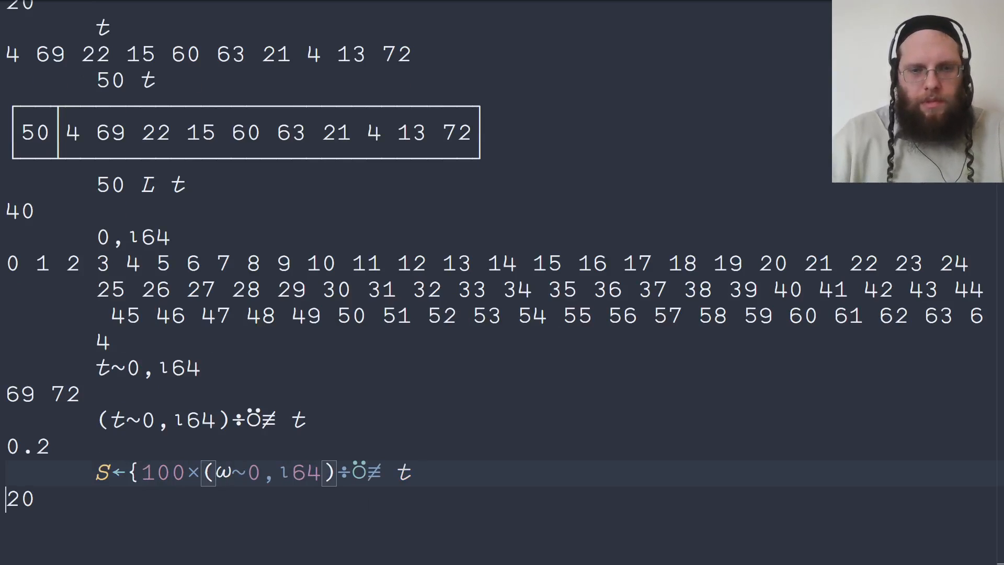
{"action": "type", "text": "ω"}
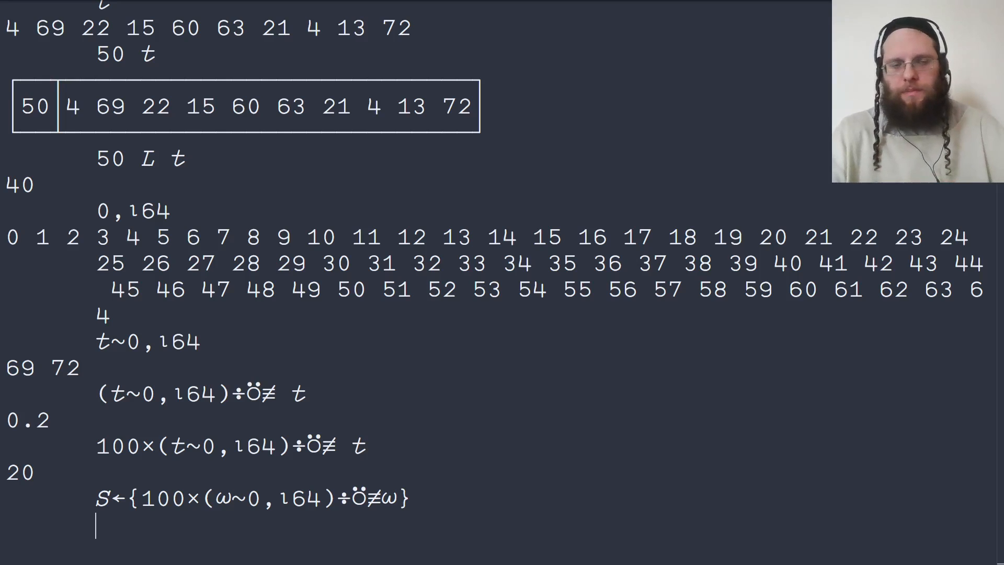
- Display t, then bin the scores with 20 65⍸t and (,65)⍸t
{"action": "type", "text": "t"}
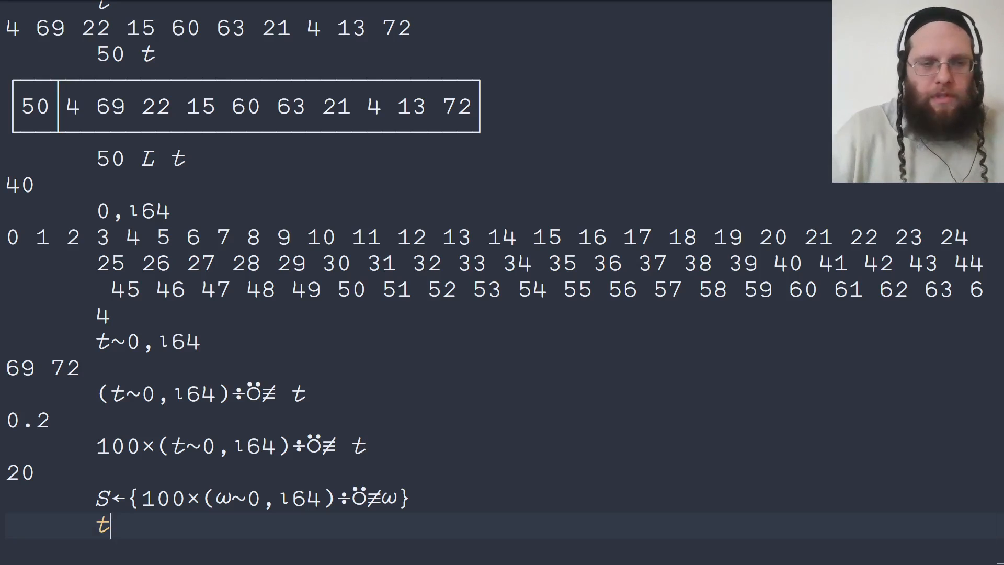
{"action": "key", "text": "Enter"}
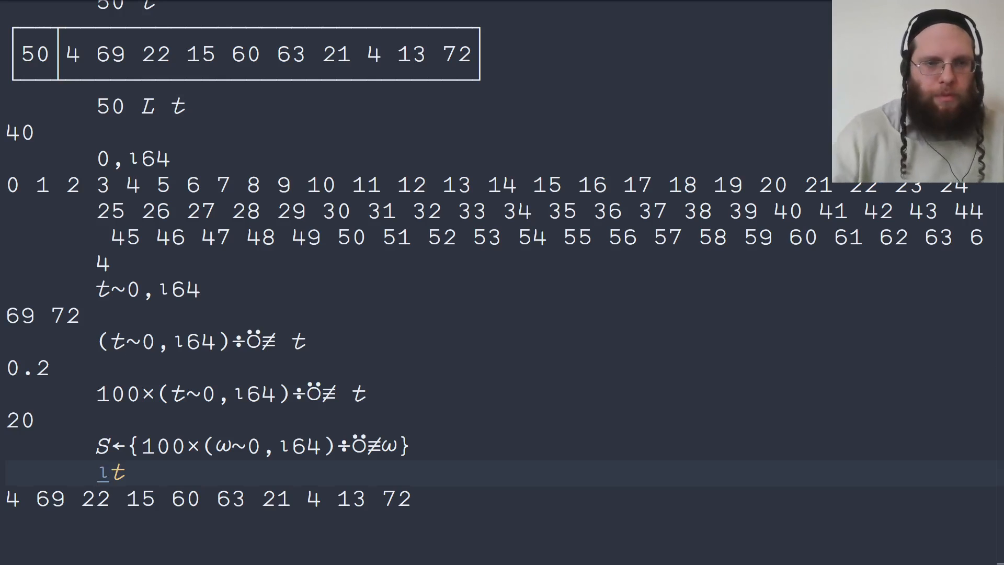
{"action": "type", "text": "20"}
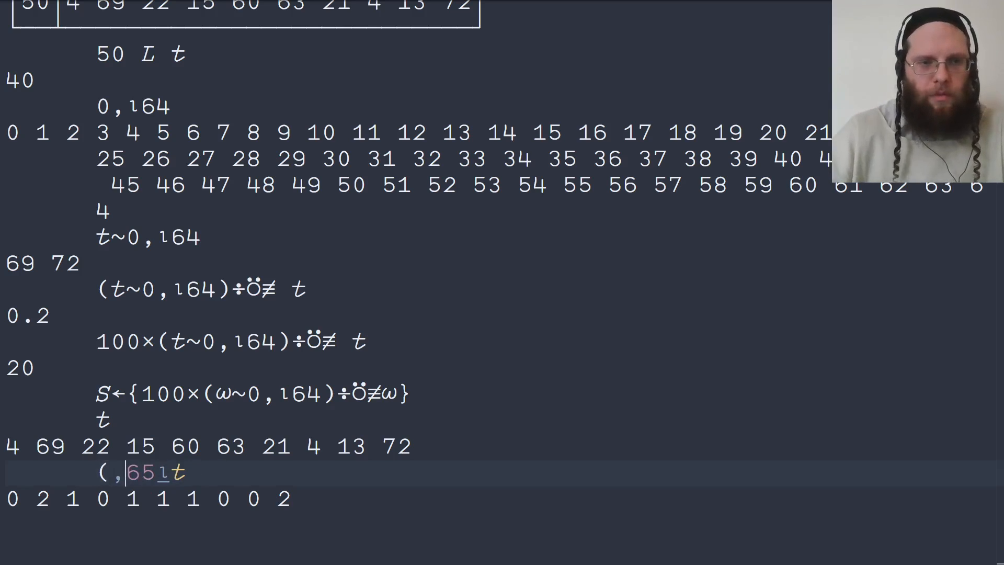
{"action": "type", "text": ")"}
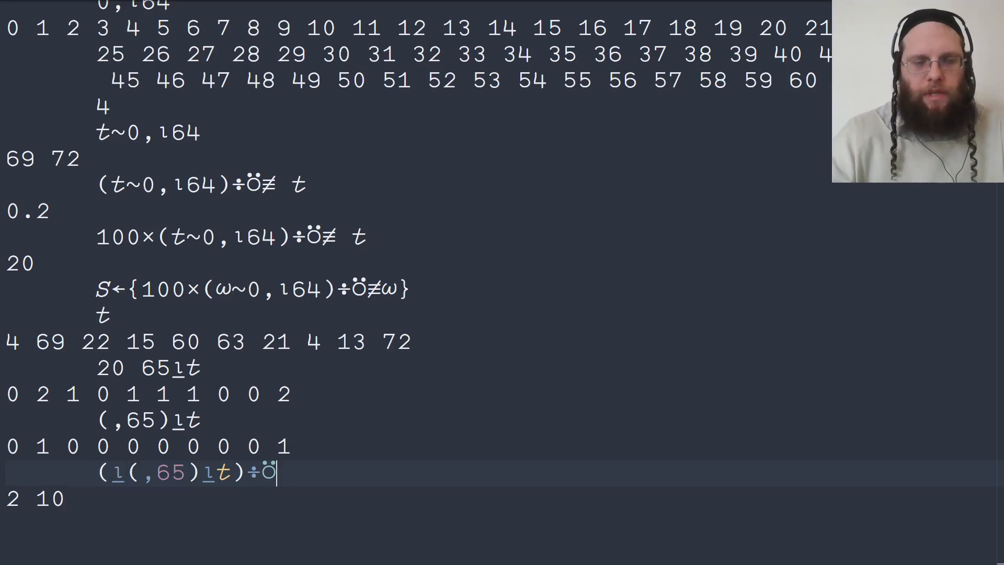
- Get (⍸(,65)⍸t)÷⍥≢t as 0.2 and define W←{100×(⍸(,65)⍸⍵)÷⍥≢⍵}
{"action": "type", "text": "≠"}
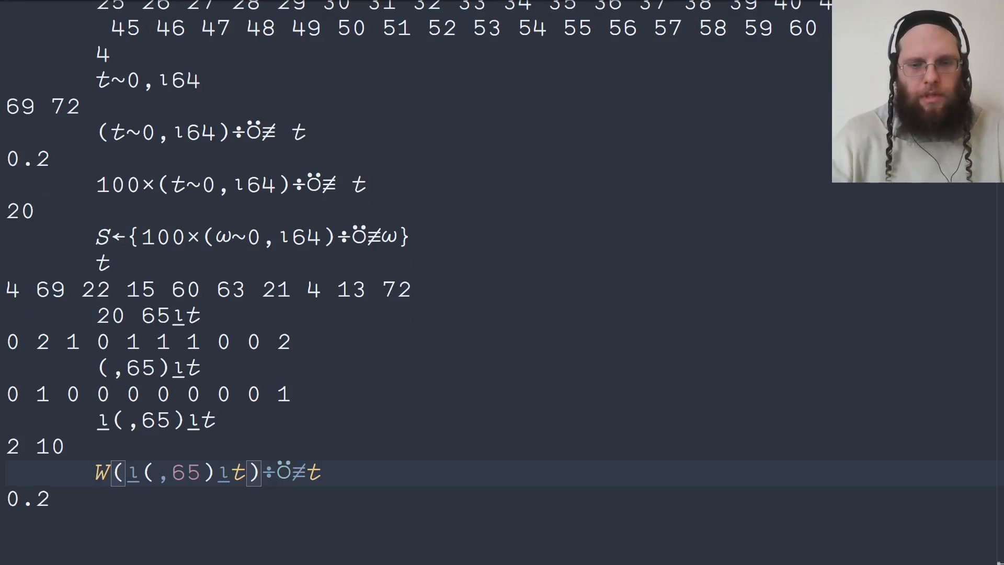
{"action": "type", "text": "←"}
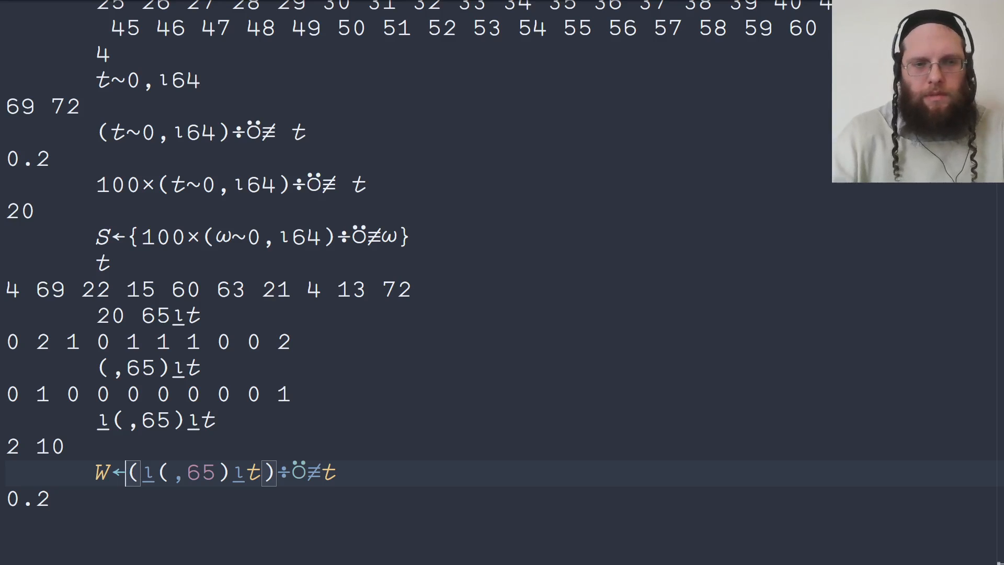
{"action": "type", "text": "{100×"}
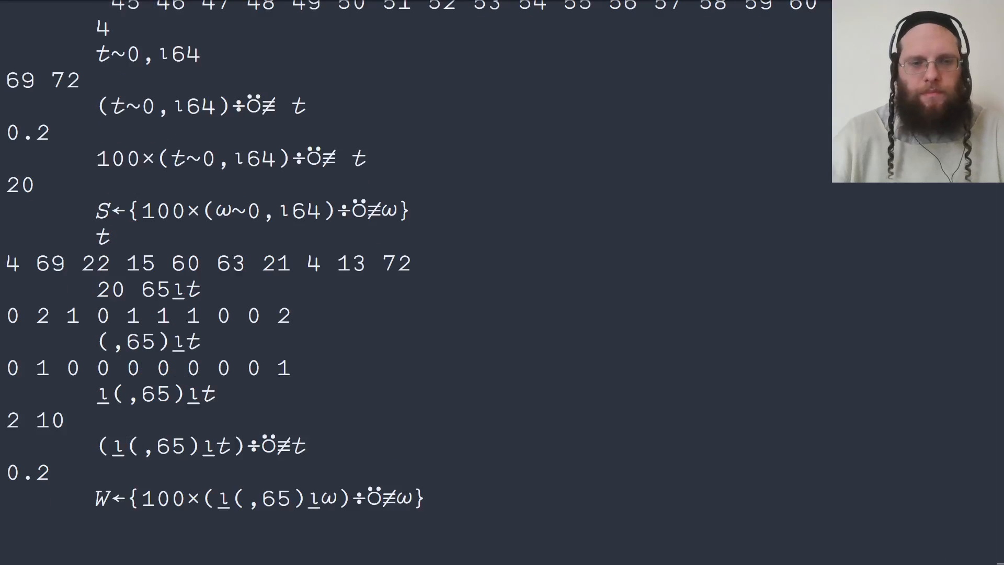
{"action": "type", "text": "]d"}
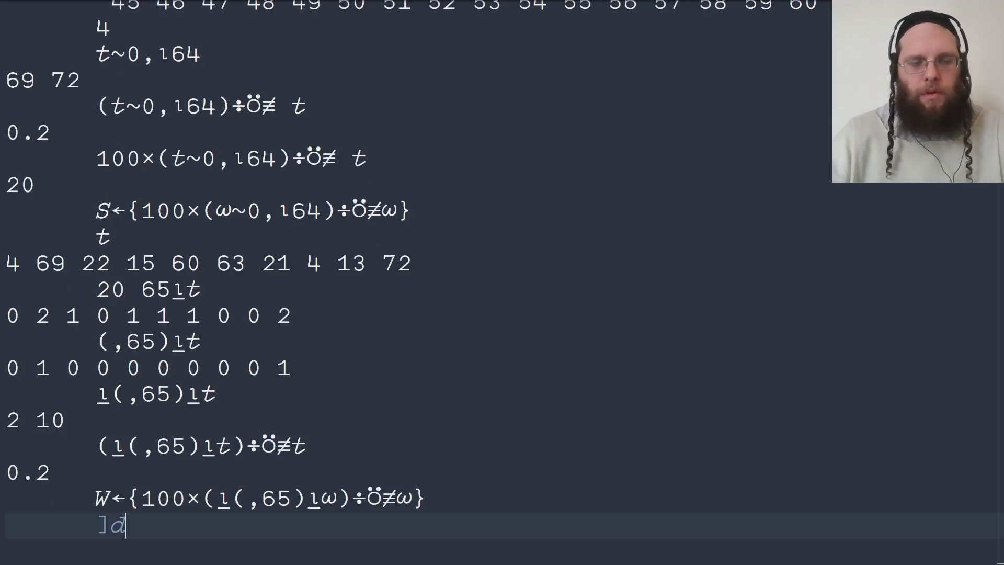